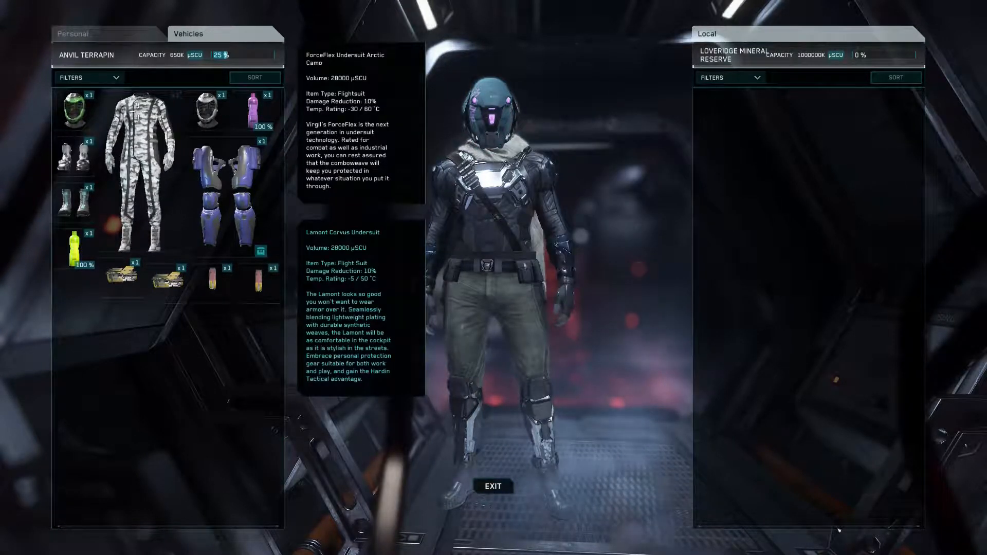
- Open the official voiceattack.com site from Google and scroll to the Get VoiceAttack v1.10 section
{"action": "left_click", "coordinate": [493, 486]}
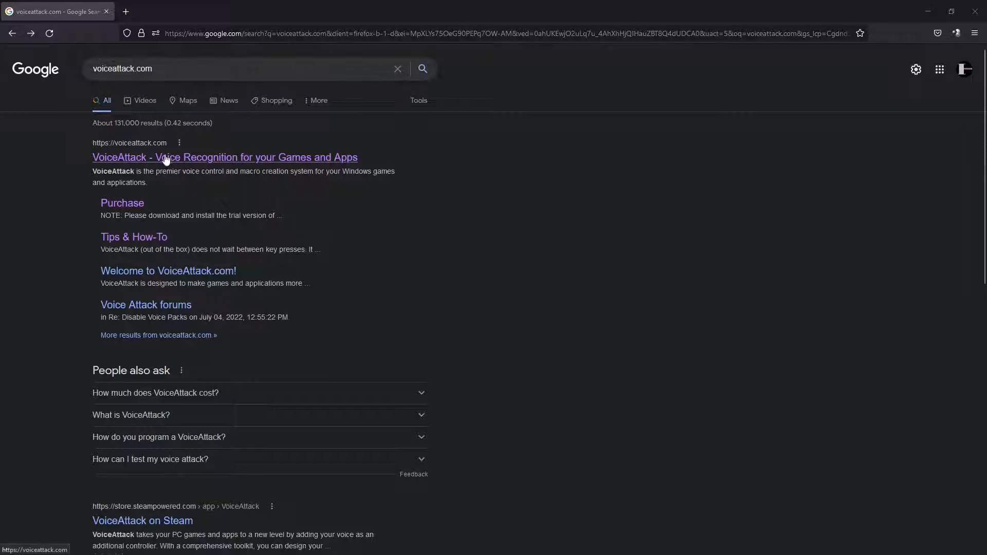
{"action": "left_click", "coordinate": [225, 157]}
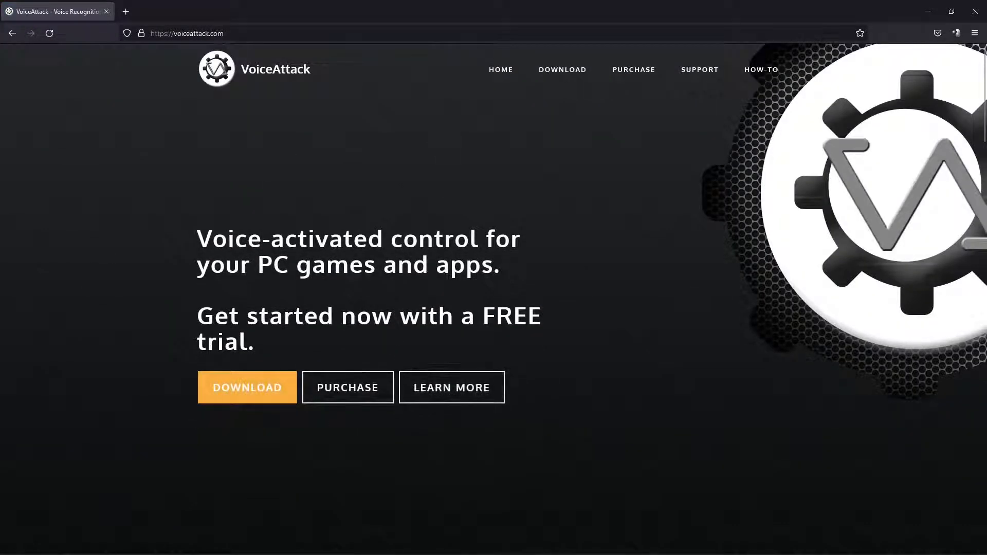
{"action": "scroll", "scroll_direction": "down", "scroll_amount": 3}
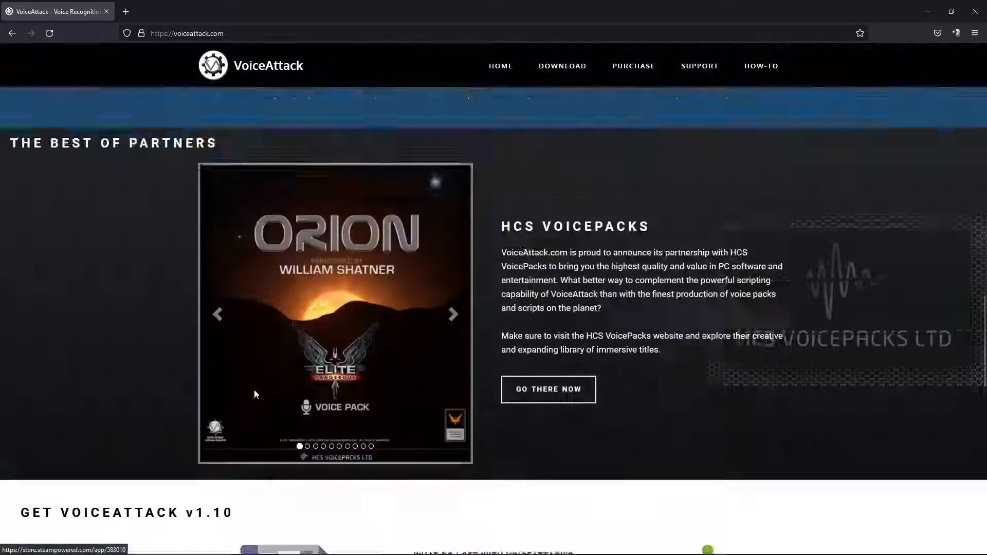
{"action": "scroll", "scroll_direction": "down", "scroll_amount": 3}
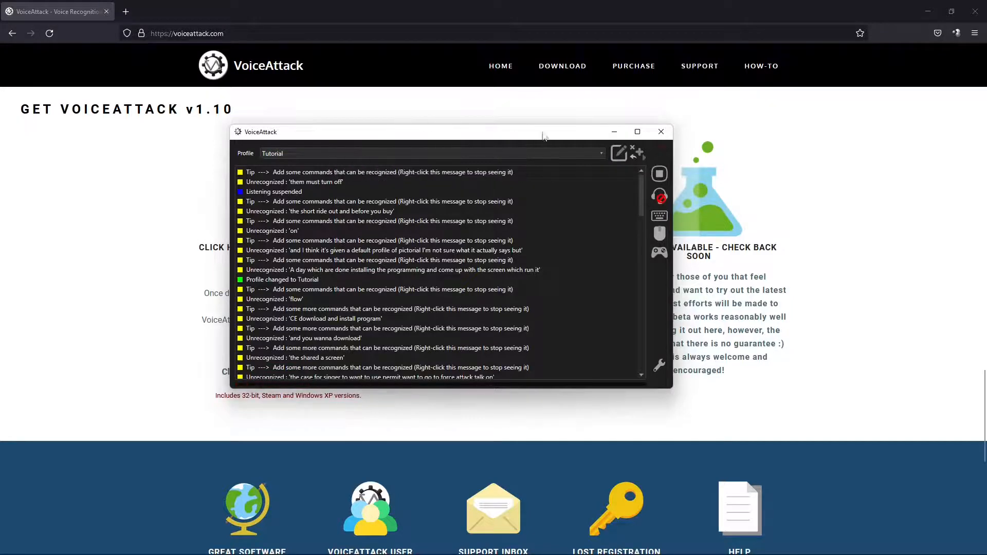
{"action": "mouse_move", "coordinate": [279, 156]}
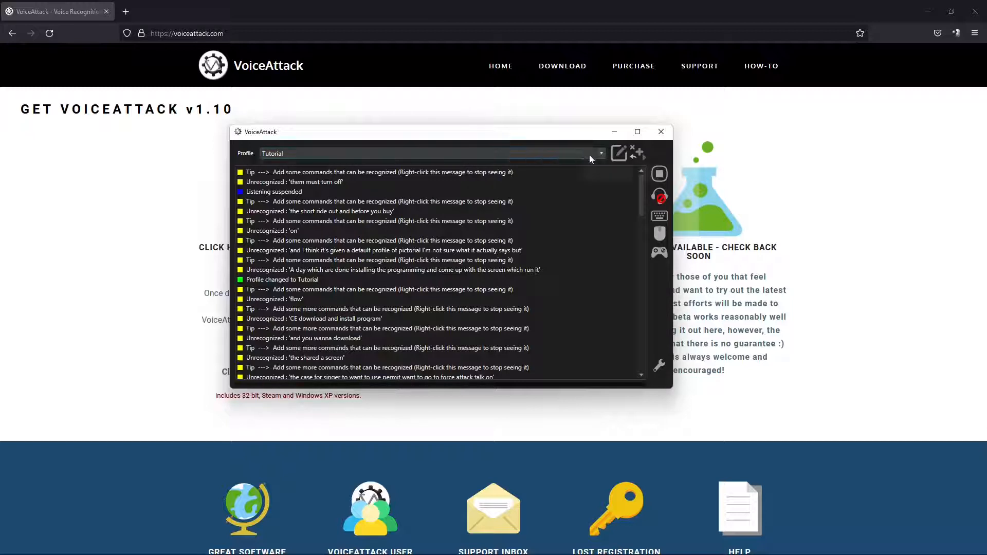
- Create a new VoiceAttack profile named 'Test'
{"action": "left_click", "coordinate": [638, 155]}
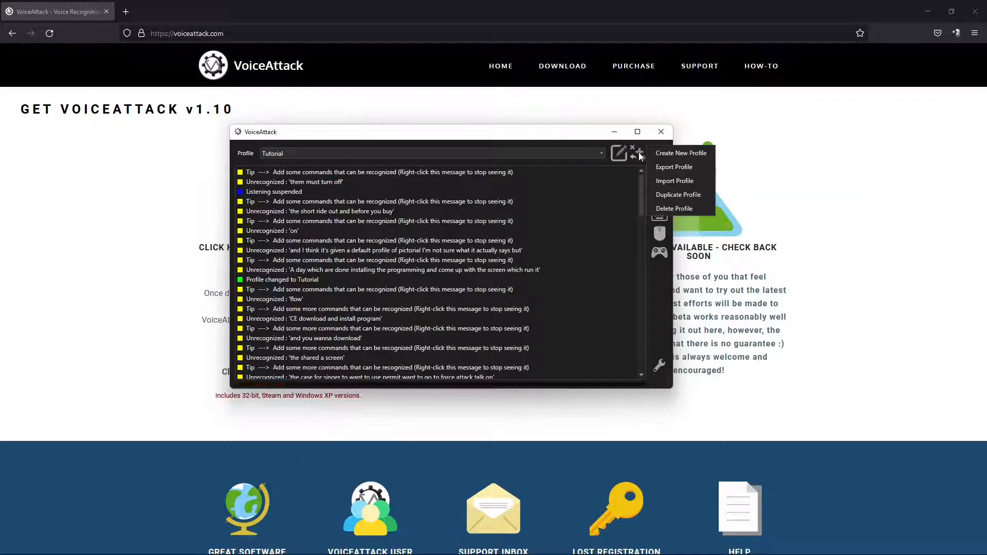
{"action": "mouse_move", "coordinate": [681, 153]}
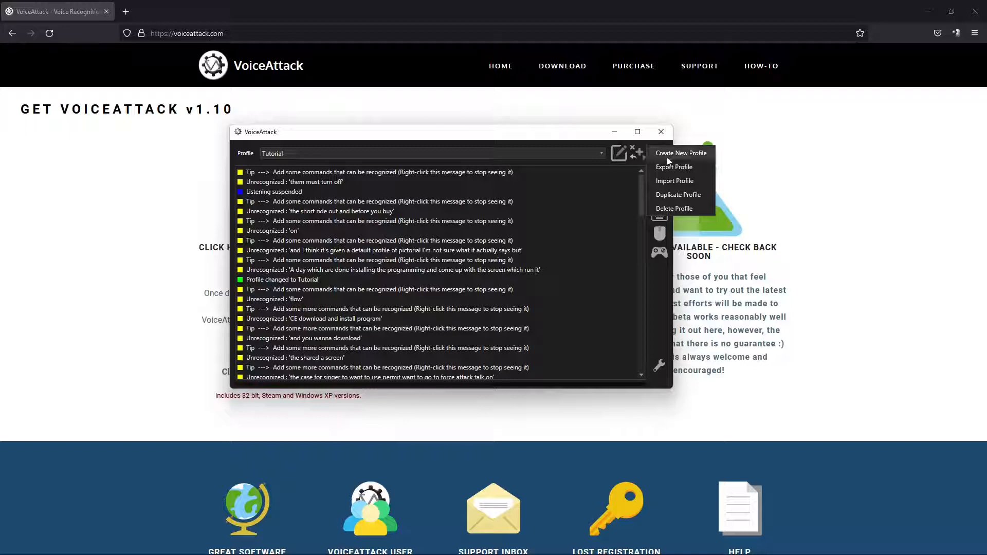
{"action": "left_click", "coordinate": [682, 153]}
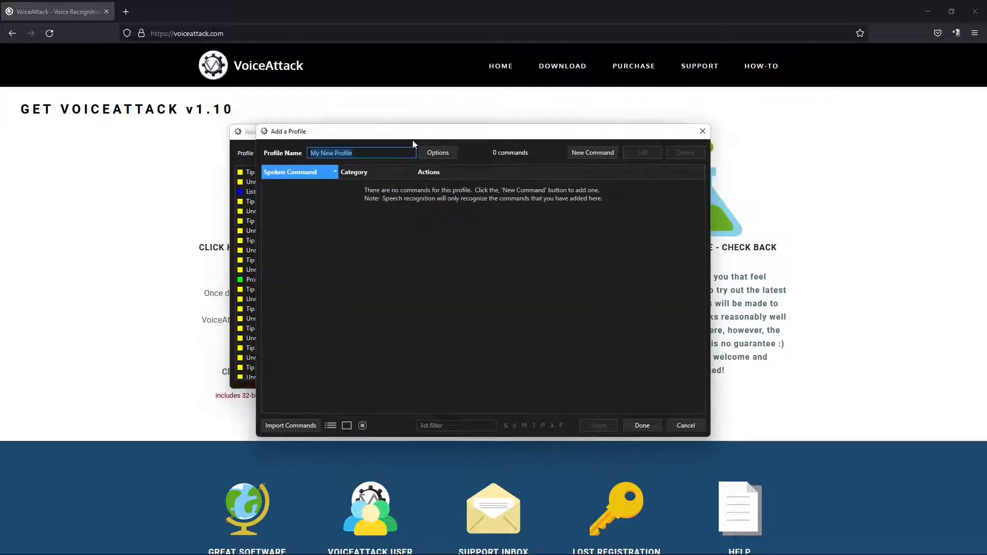
{"action": "type", "text": "Test"}
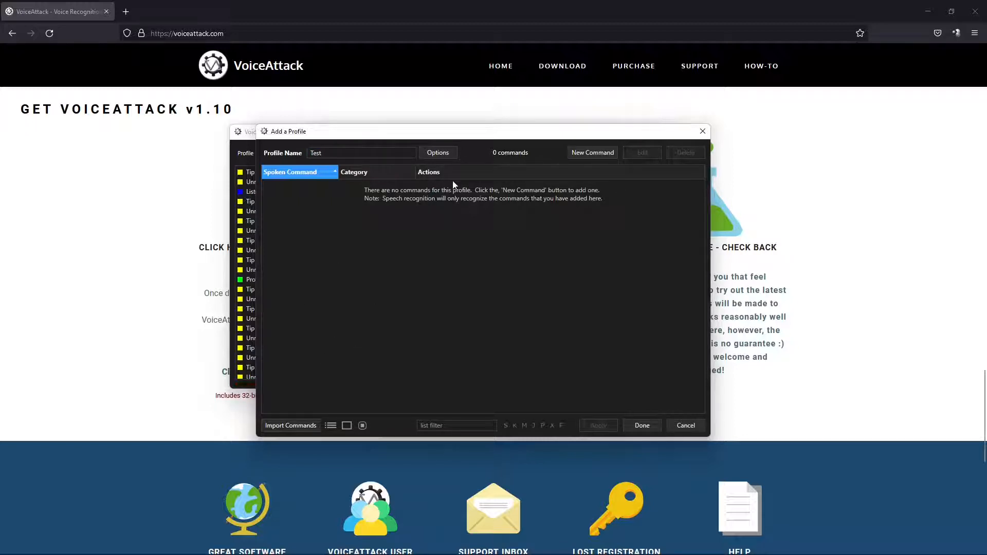
- Start a new command with the spoken phrase 'Tranfer Right'
{"action": "left_click", "coordinate": [591, 152]}
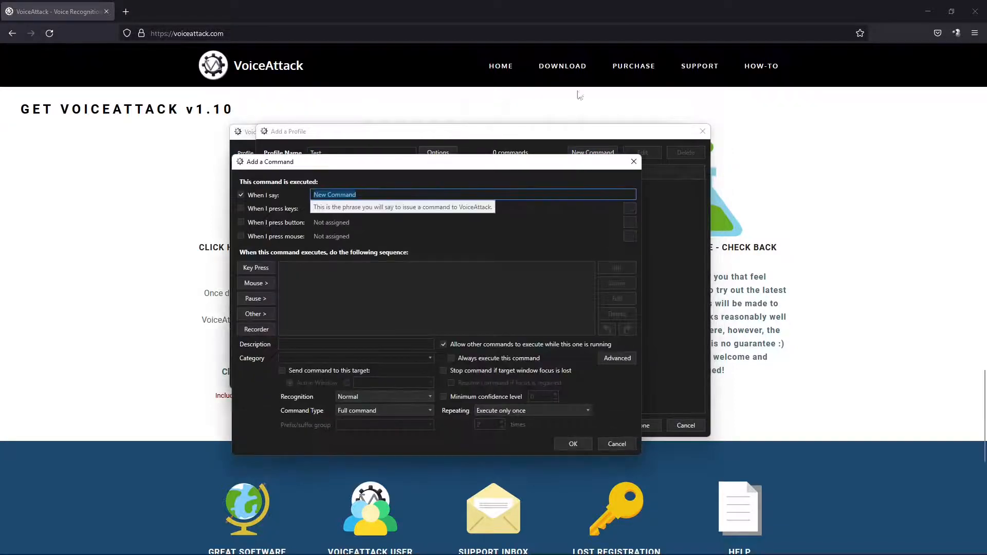
{"action": "type", "text": "T"}
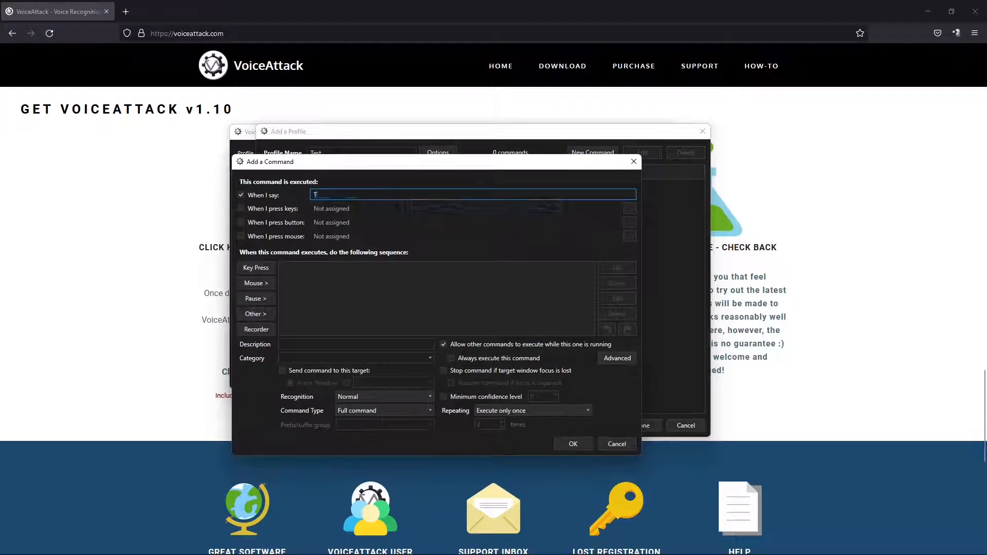
{"action": "type", "text": "ranfer Right"}
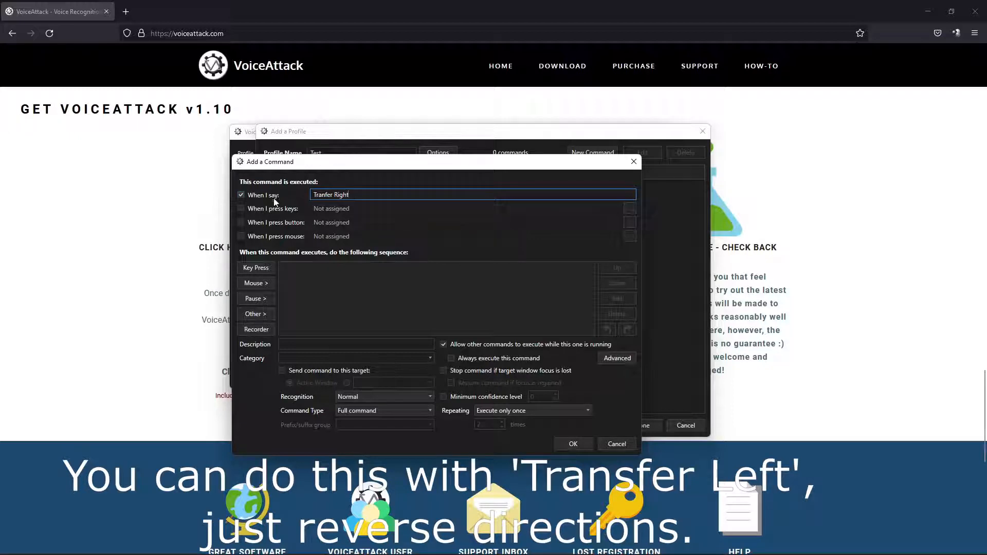
{"action": "mouse_move", "coordinate": [296, 283]}
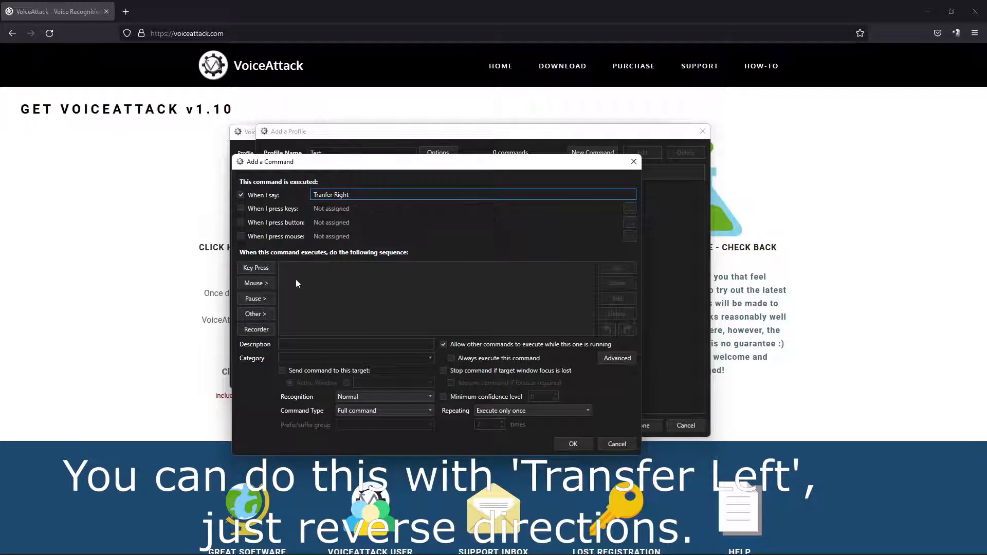
- Add a mouse action that holds the left button down
{"action": "left_click", "coordinate": [256, 284]}
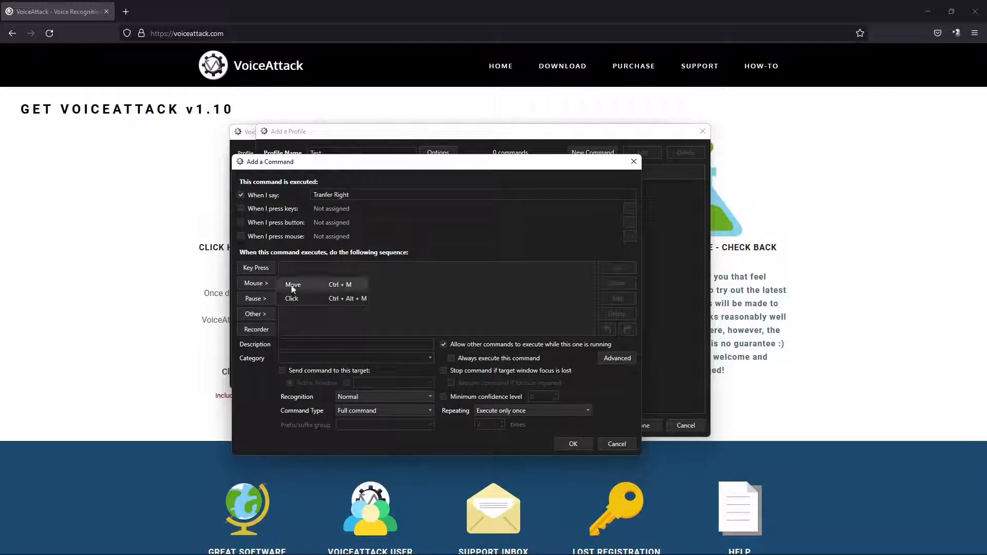
{"action": "left_click", "coordinate": [291, 298]}
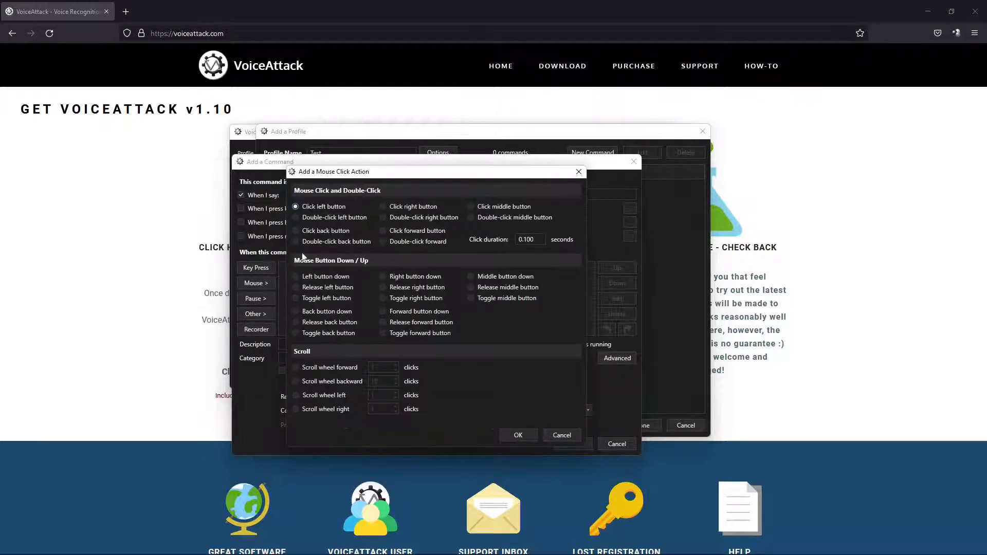
{"action": "left_click", "coordinate": [296, 277]}
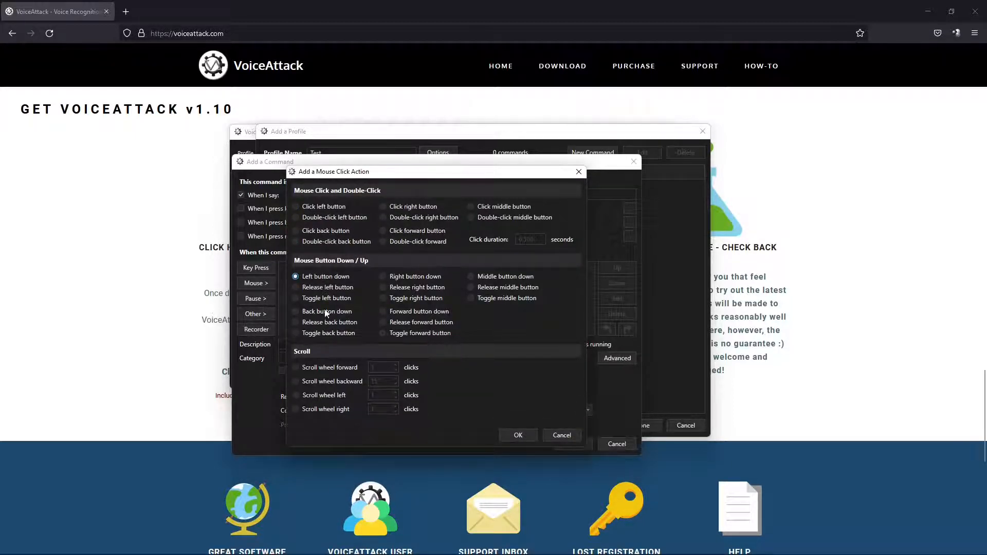
{"action": "left_click", "coordinate": [517, 434]}
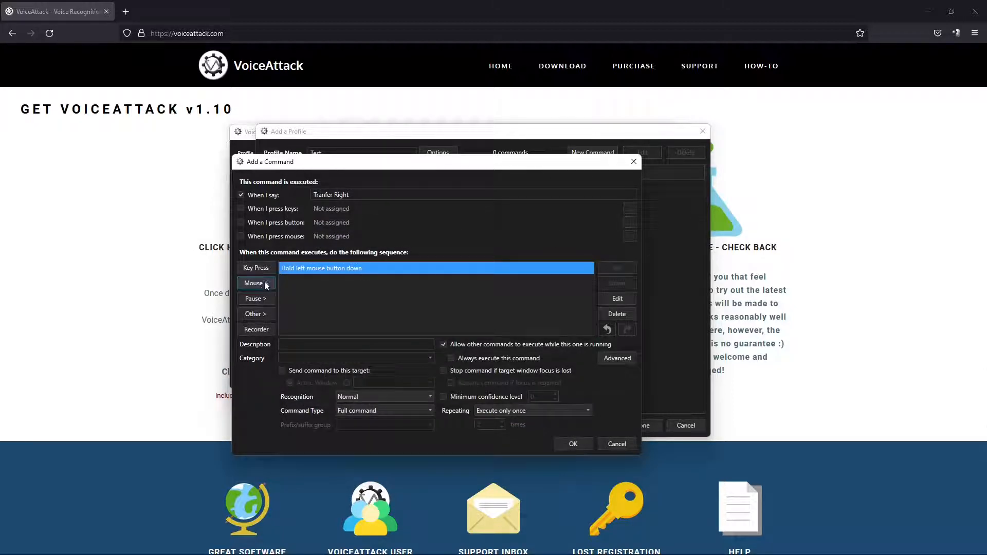
- Add a mouse move action going right 875 relative mickeys from the cursor position
{"action": "left_click", "coordinate": [252, 282]}
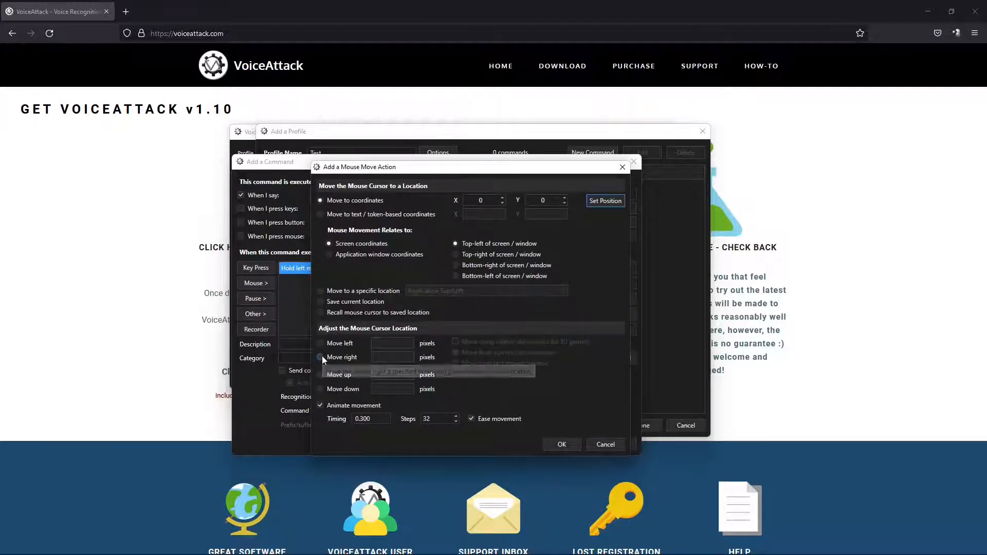
{"action": "left_click", "coordinate": [321, 357]}
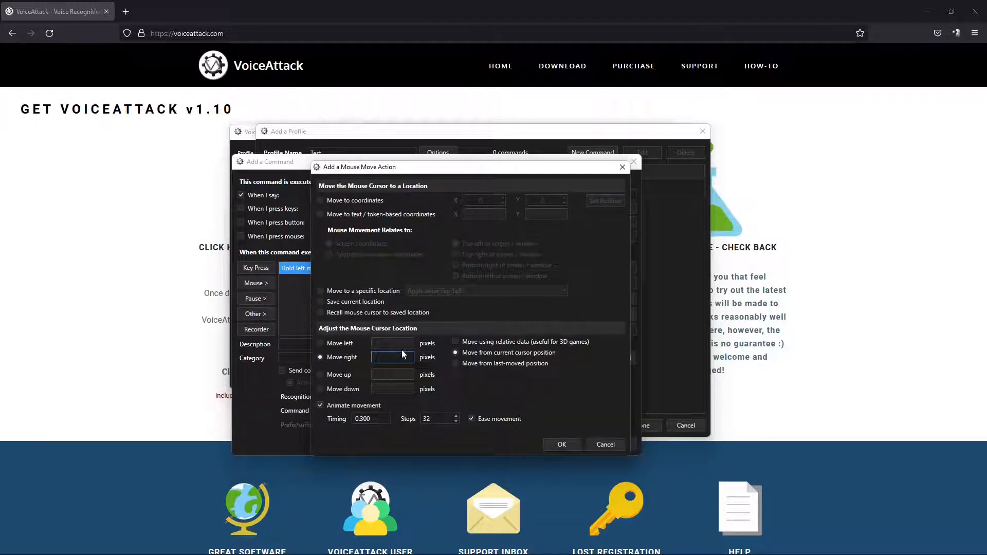
{"action": "type", "text": "875"}
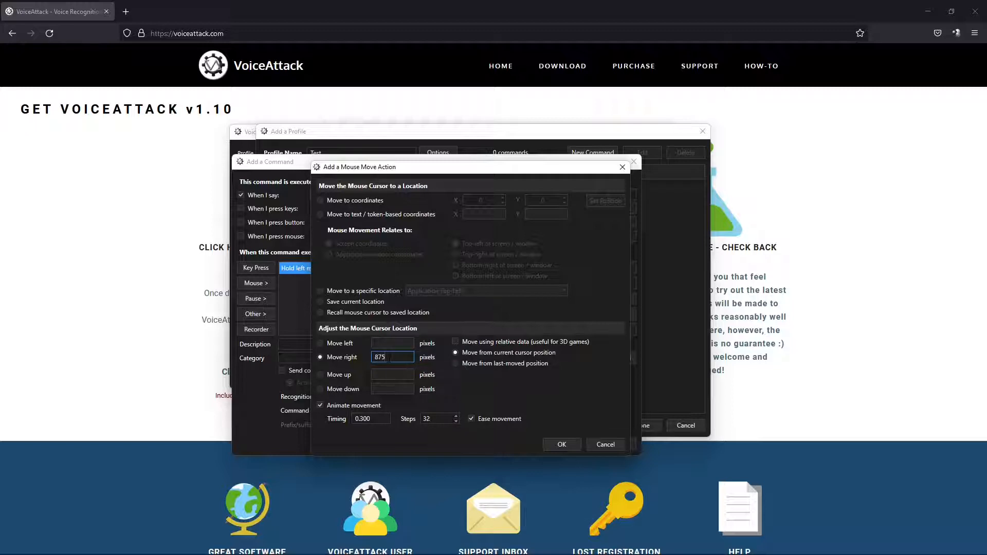
{"action": "mouse_move", "coordinate": [451, 360]}
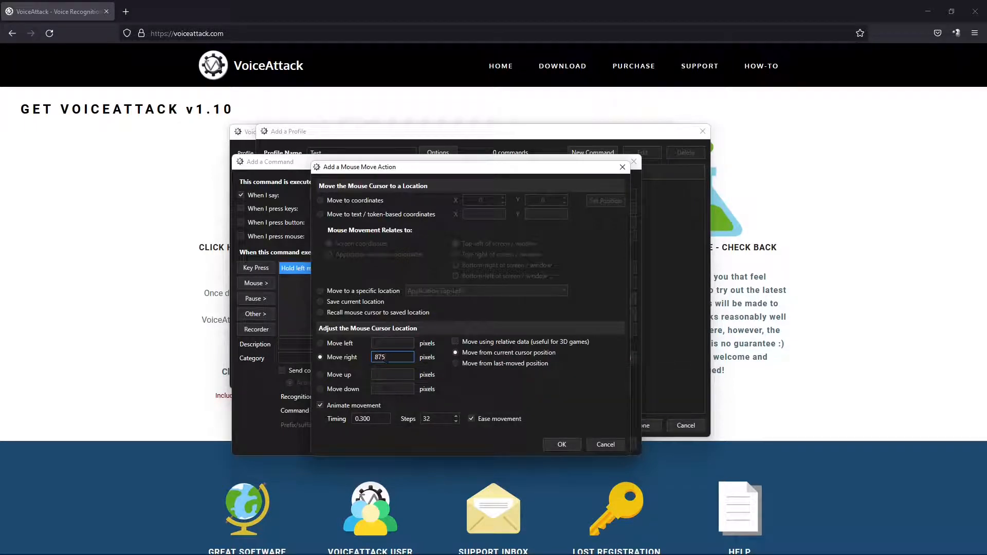
{"action": "mouse_move", "coordinate": [392, 357]}
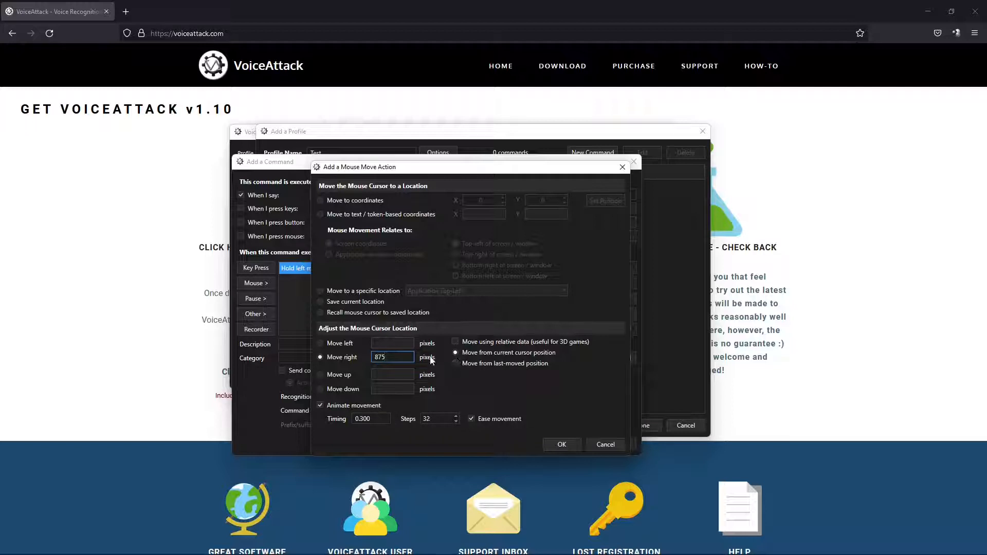
{"action": "mouse_move", "coordinate": [456, 341]}
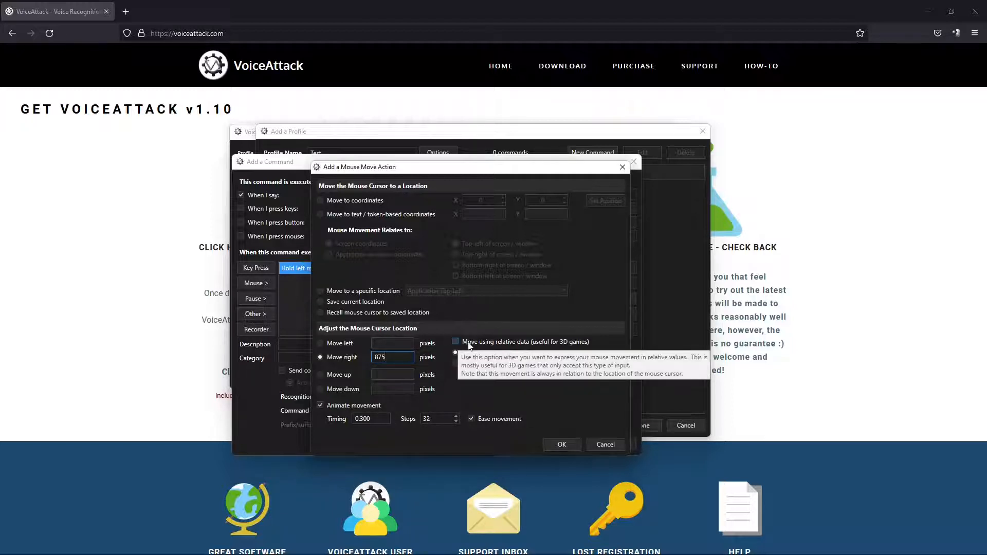
{"action": "mouse_move", "coordinate": [578, 346]}
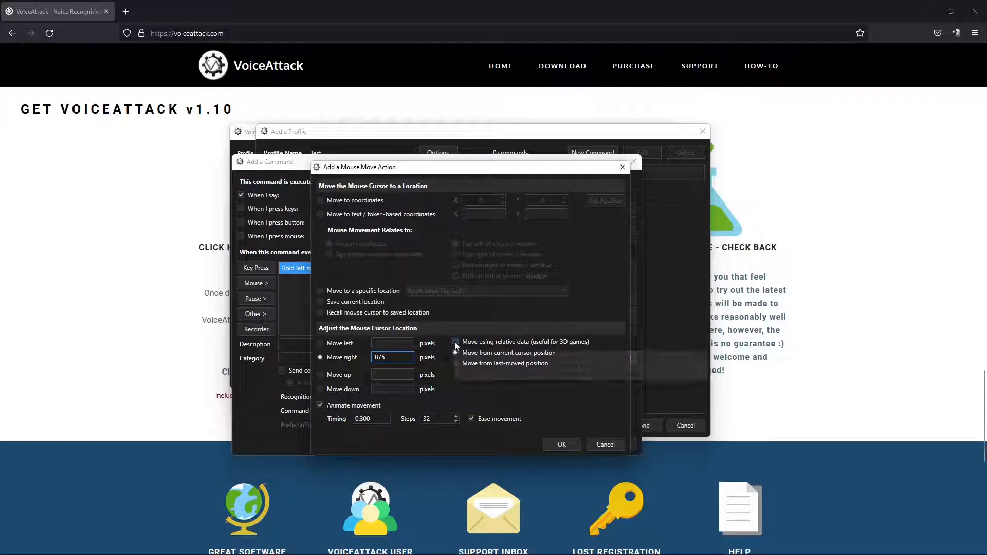
{"action": "left_click", "coordinate": [456, 342]}
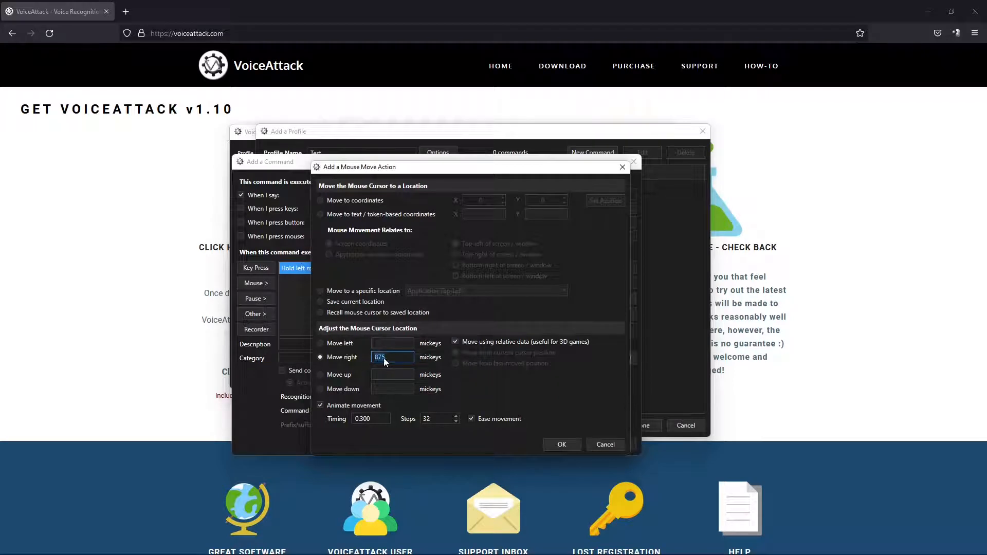
{"action": "mouse_move", "coordinate": [392, 357]}
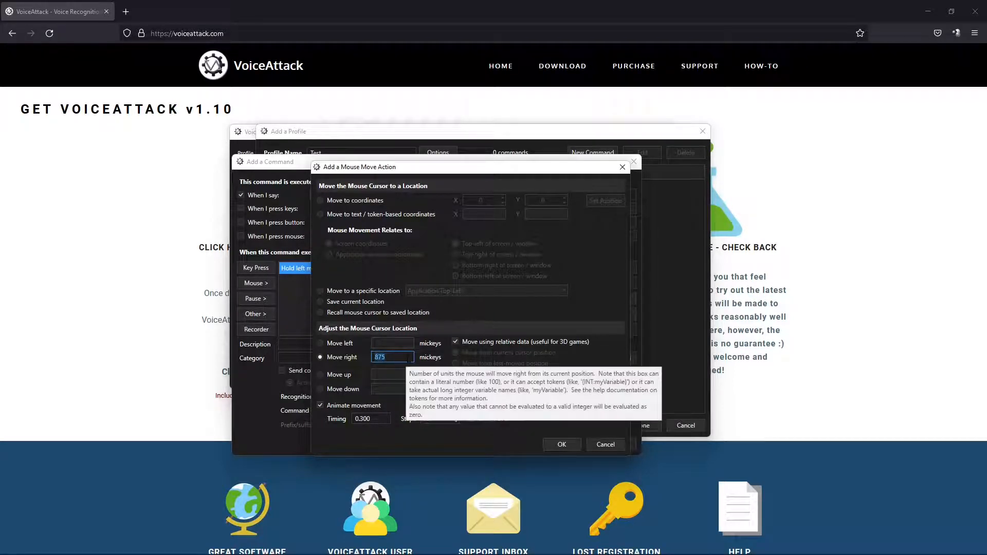
{"action": "left_click", "coordinate": [561, 444]}
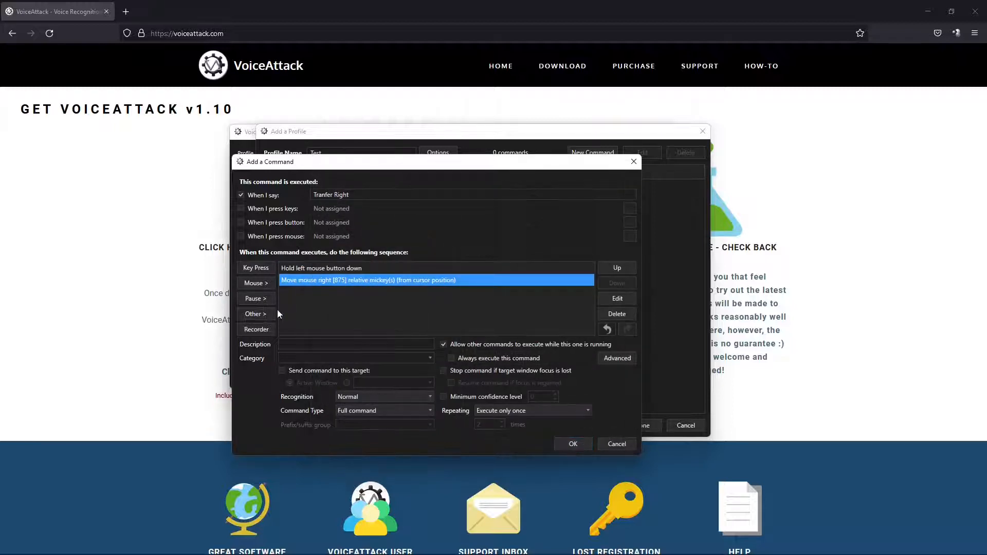
- Add a mouse action that releases the left button
{"action": "left_click", "coordinate": [254, 283]}
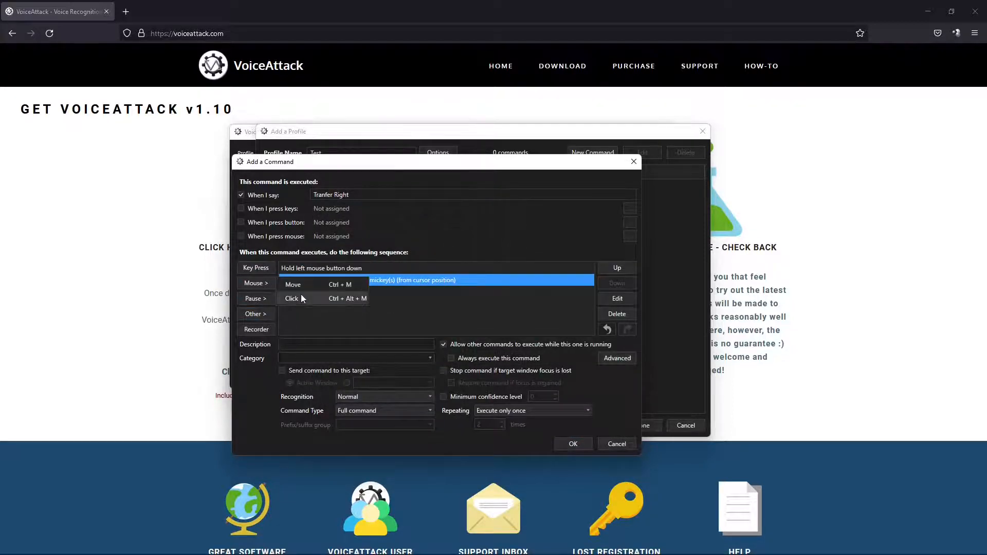
{"action": "left_click", "coordinate": [291, 299]}
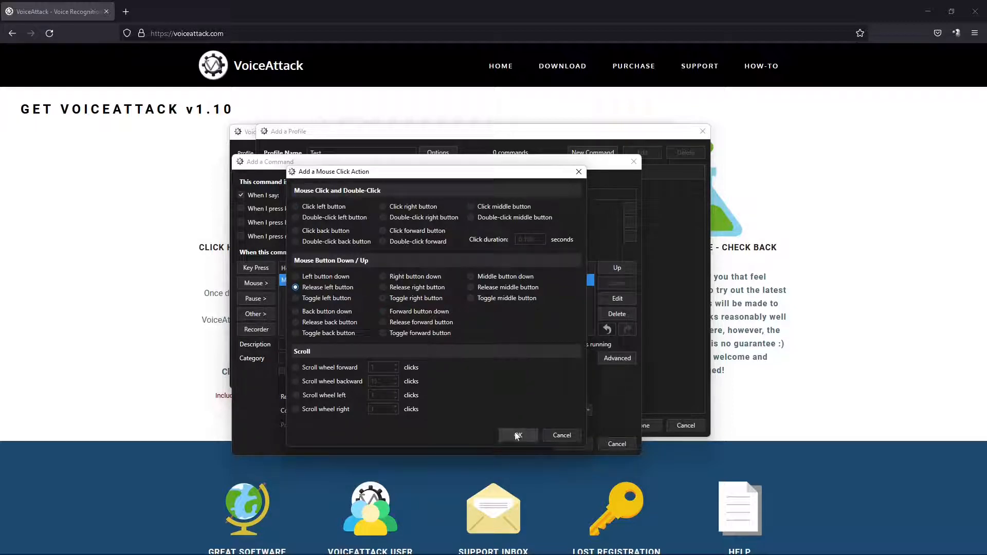
{"action": "left_click", "coordinate": [517, 436]}
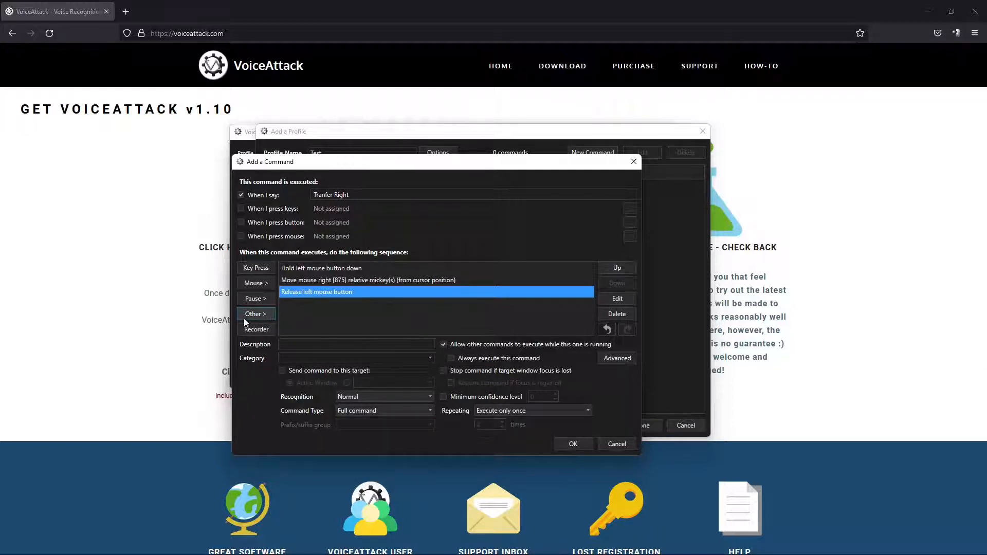
- Add a mouse move action going left 875 relative mickeys
{"action": "left_click", "coordinate": [253, 313]}
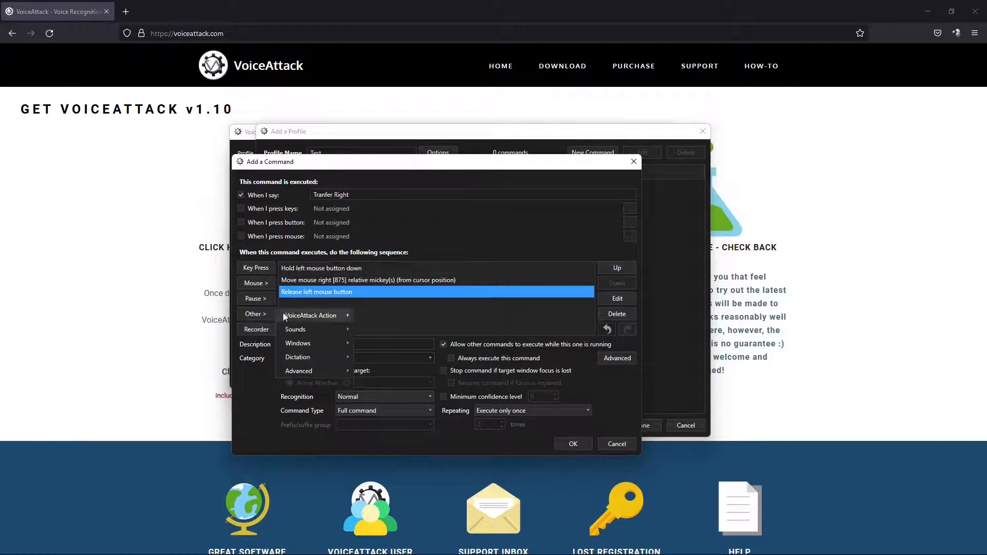
{"action": "left_click", "coordinate": [313, 314]}
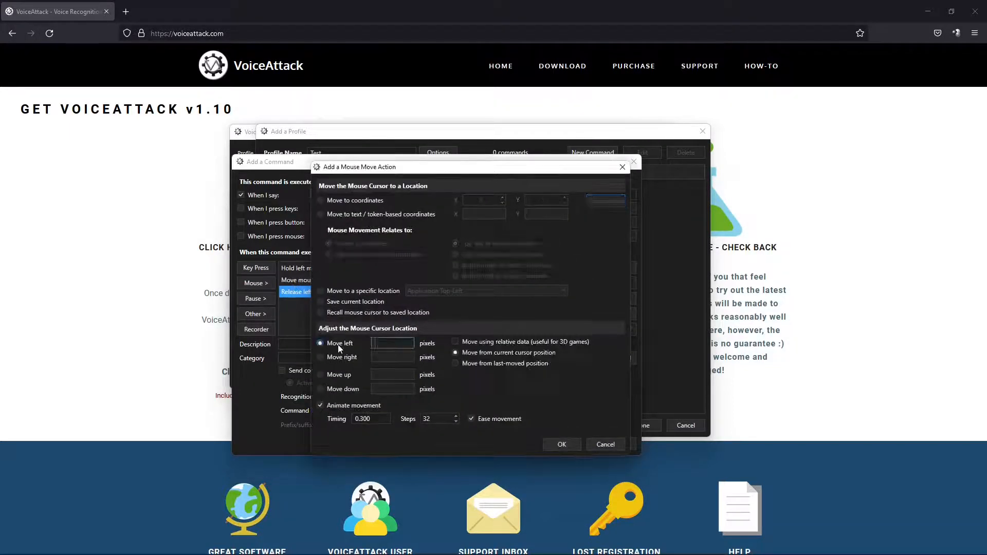
{"action": "type", "text": "8"}
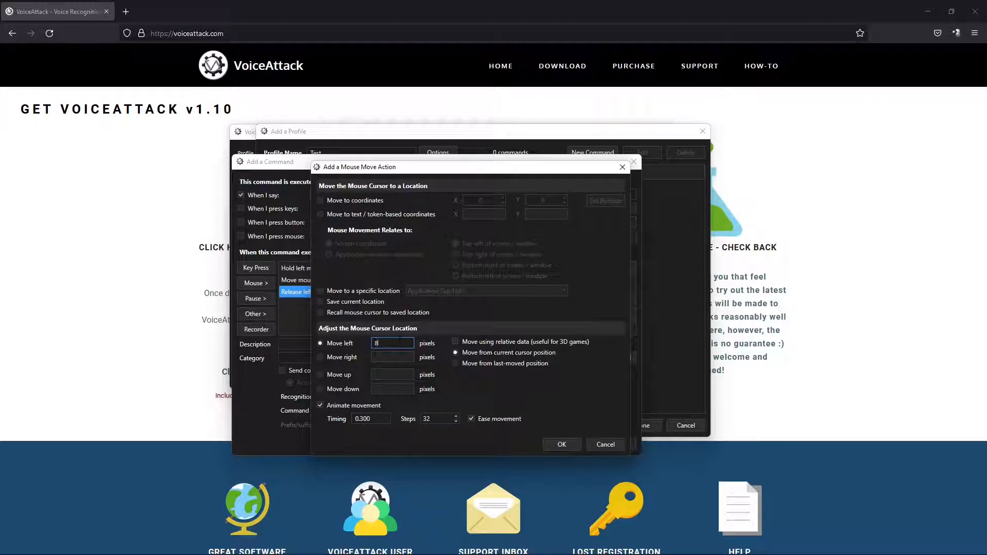
{"action": "type", "text": "875"}
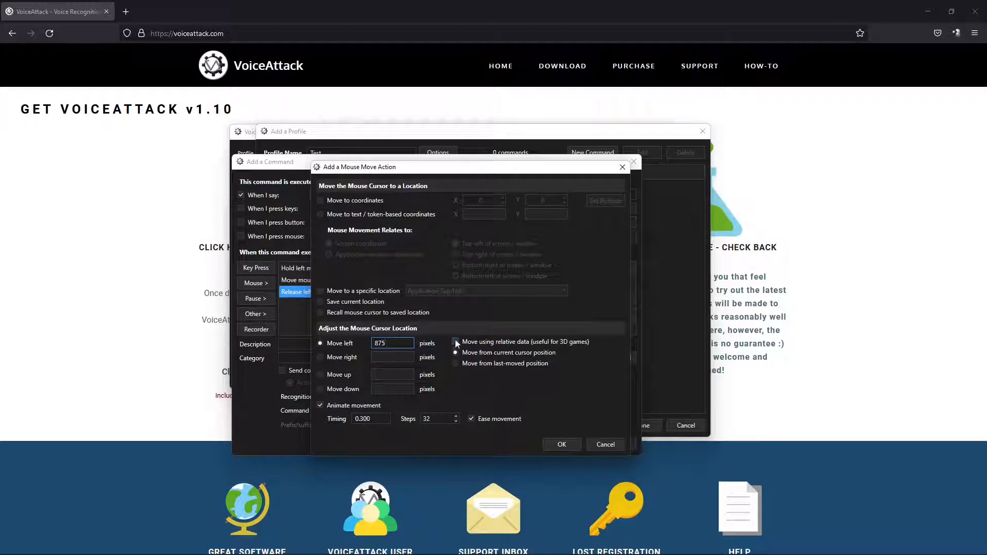
{"action": "left_click", "coordinate": [456, 342]}
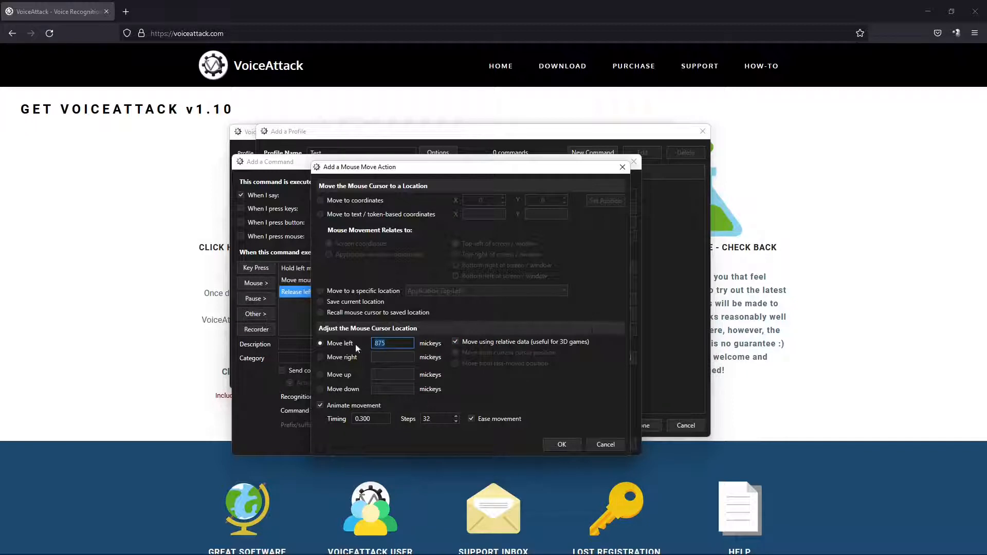
{"action": "left_click", "coordinate": [561, 444]}
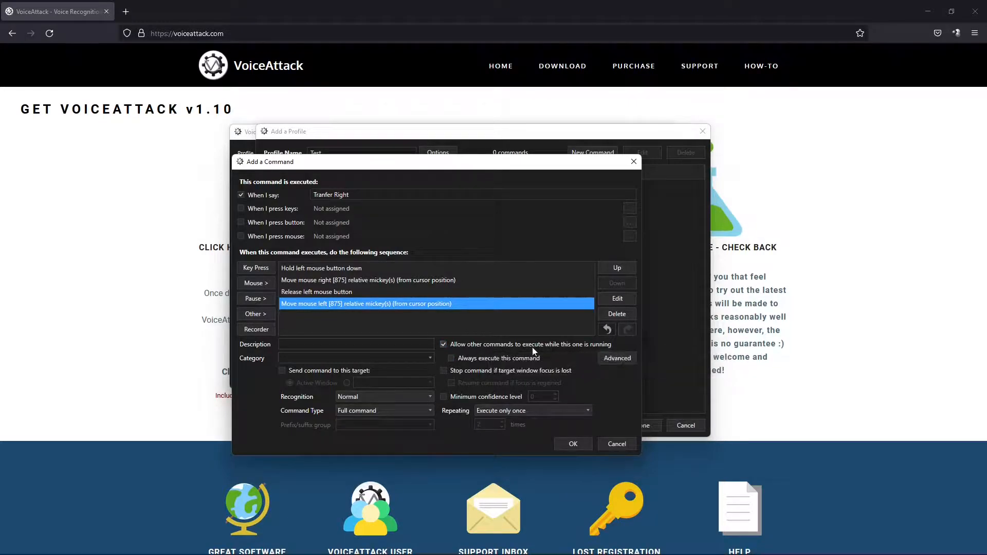
{"action": "mouse_move", "coordinate": [531, 344]}
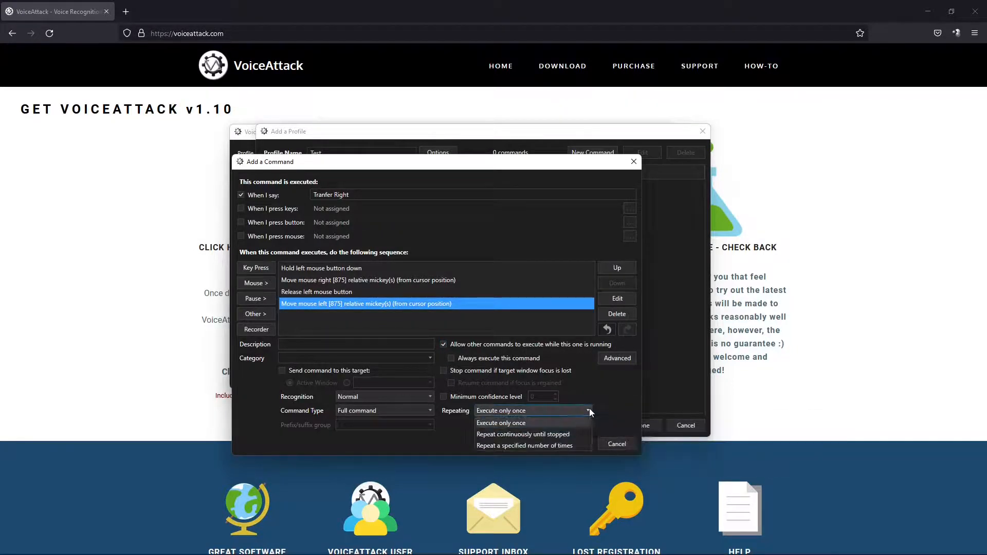
- Set 'Tranfer Right' to repeat continuously until stopped and save it to the Test profile
{"action": "left_click", "coordinate": [522, 434]}
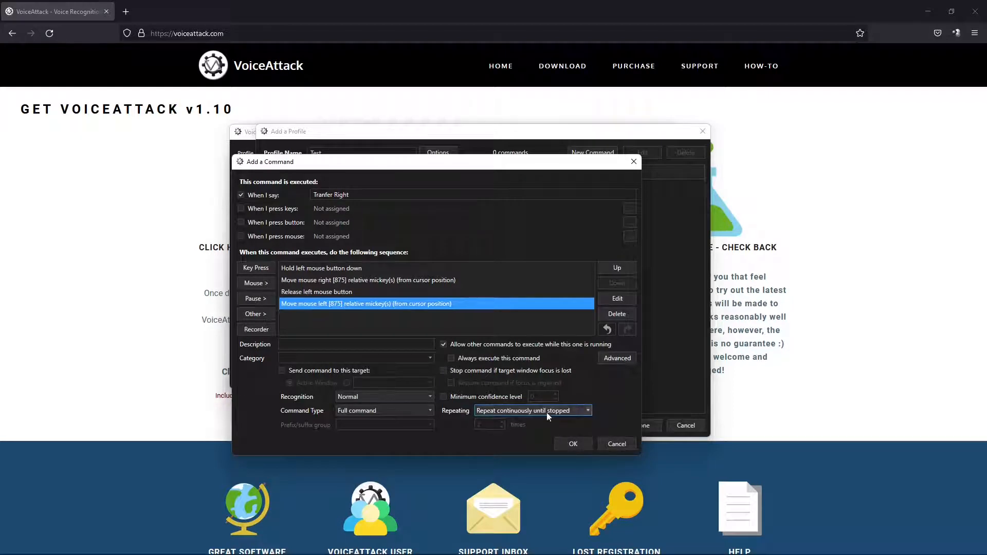
{"action": "mouse_move", "coordinate": [558, 420]}
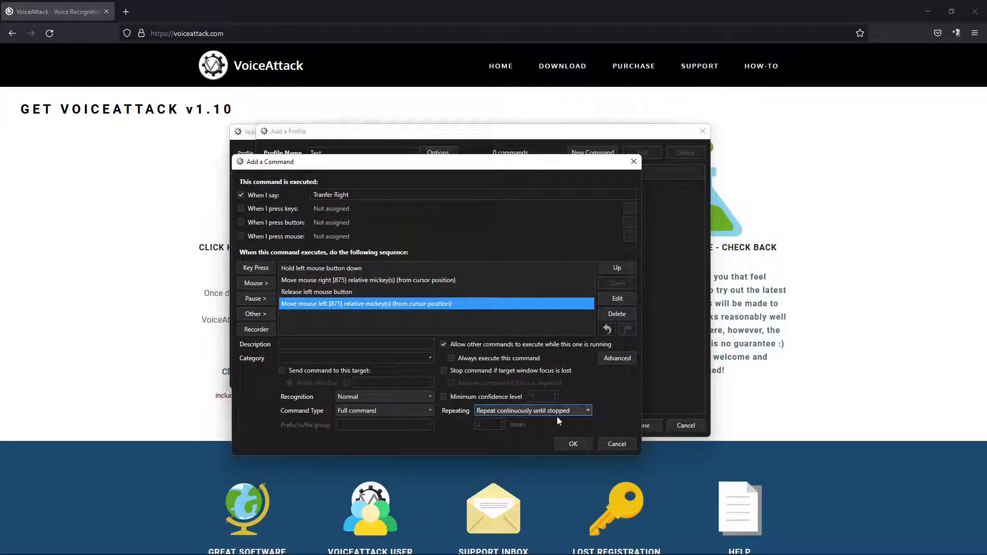
{"action": "left_click", "coordinate": [571, 445]}
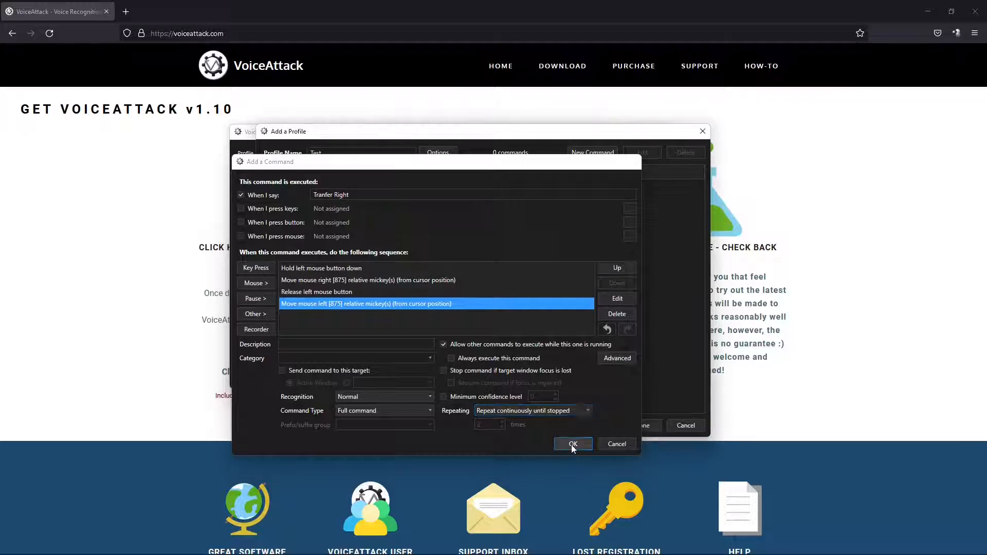
{"action": "left_click", "coordinate": [572, 444]}
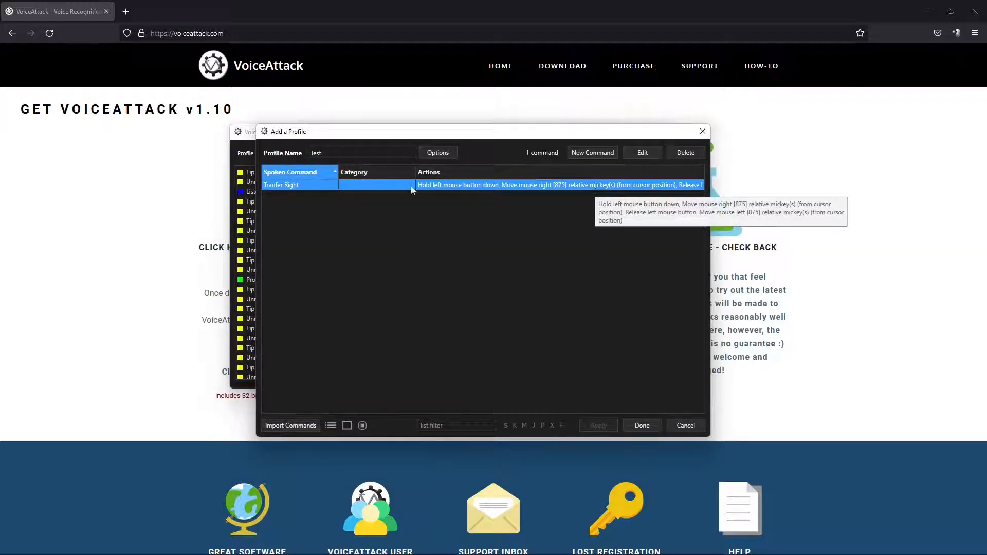
{"action": "mouse_move", "coordinate": [598, 163]}
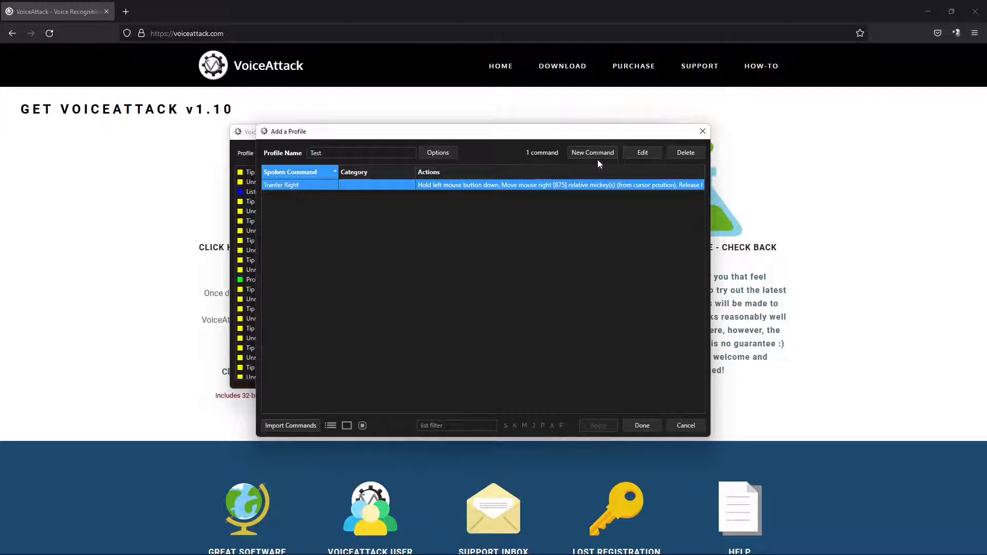
- Add a 'Cancel' command whose action is Stop Processing All Commands and save it
{"action": "left_click", "coordinate": [591, 152]}
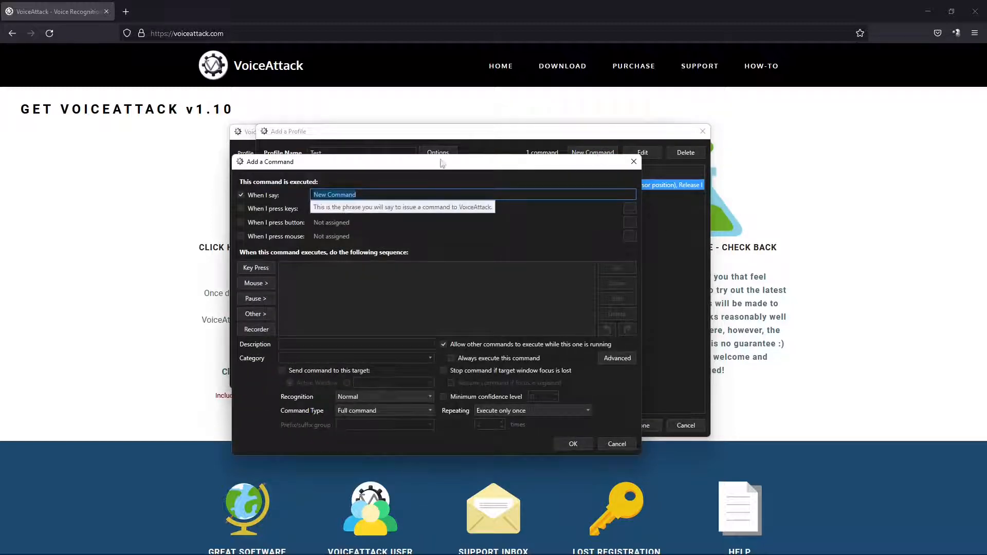
{"action": "type", "text": "Cancel"}
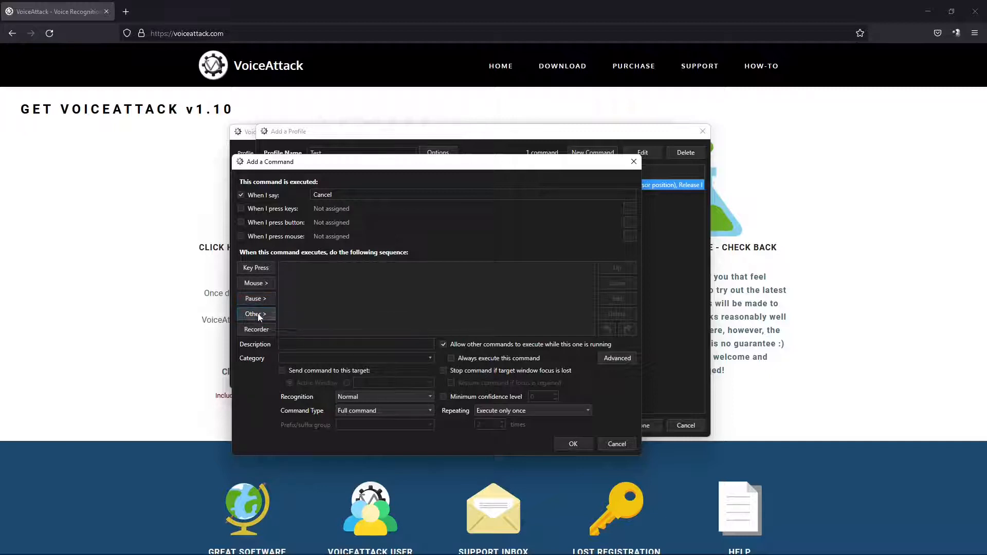
{"action": "left_click", "coordinate": [254, 314]}
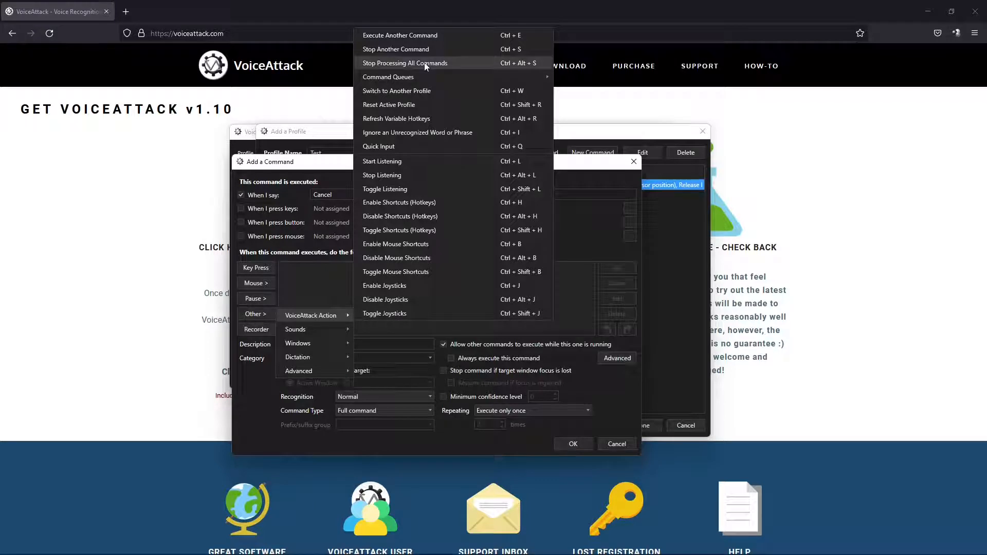
{"action": "left_click", "coordinate": [405, 63]}
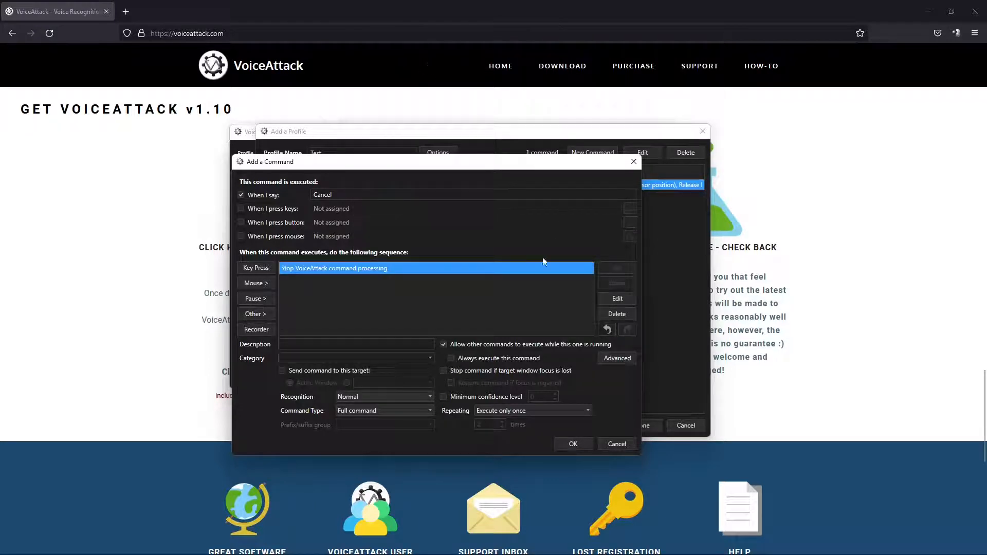
{"action": "mouse_move", "coordinate": [394, 245]}
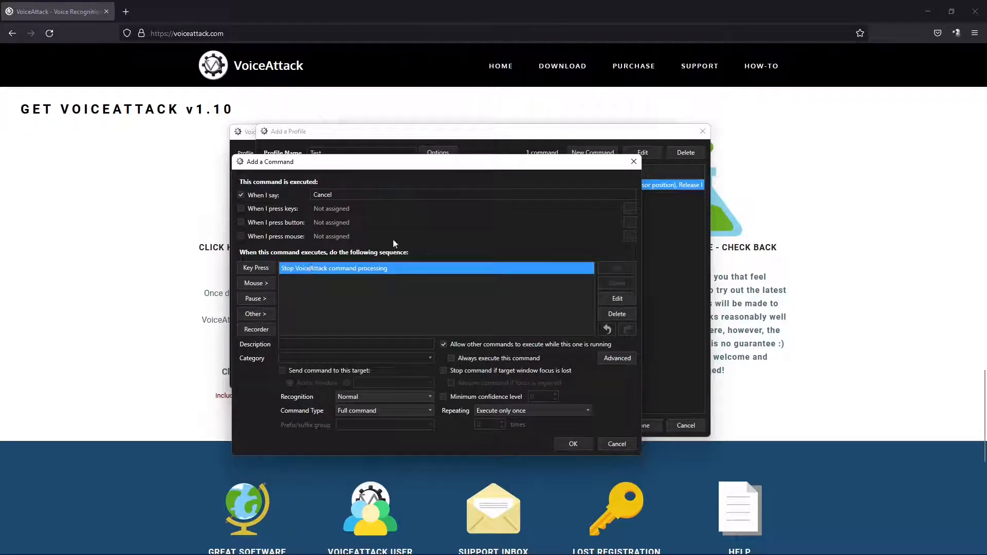
{"action": "mouse_move", "coordinate": [353, 262]}
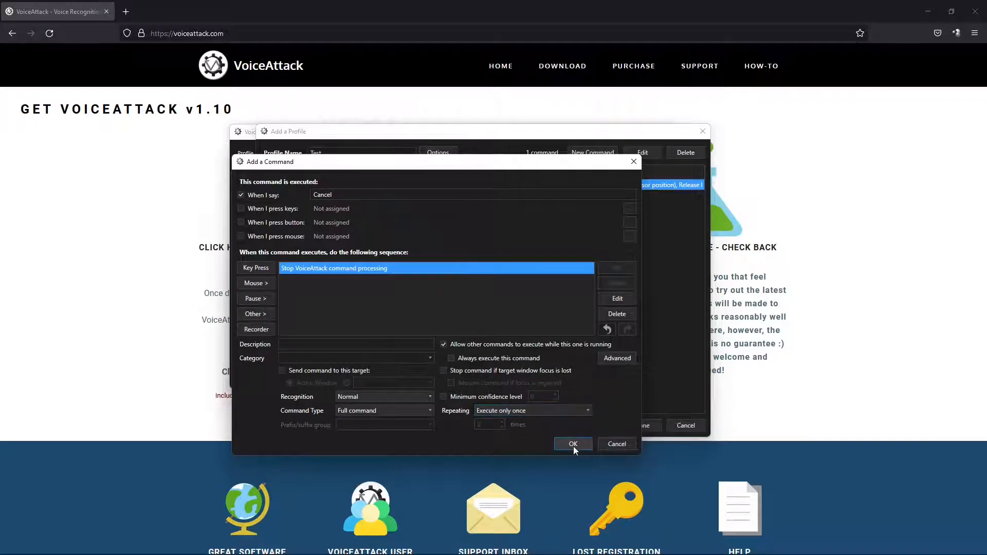
{"action": "left_click", "coordinate": [572, 444]}
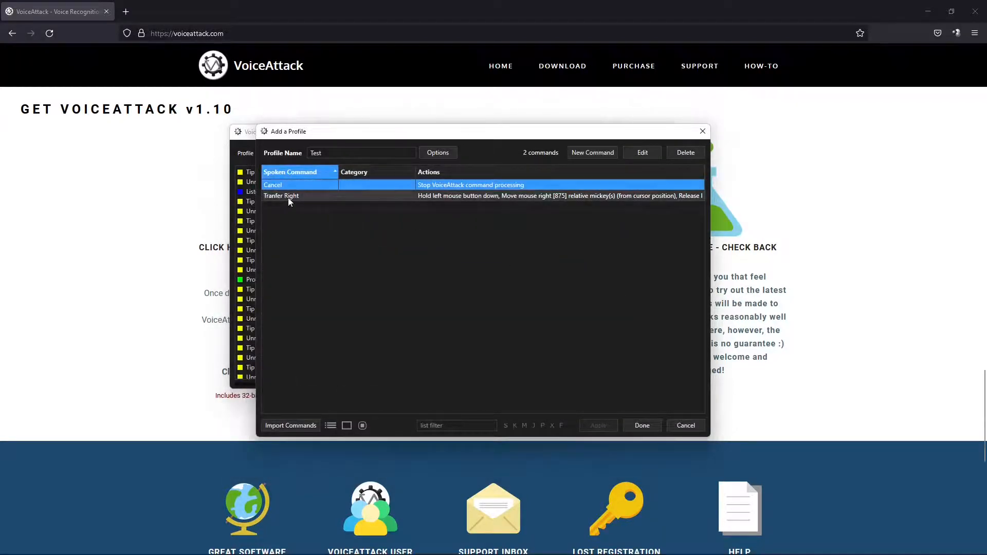
- Review the move-right, release and move-left steps of Transfer Right, then close the Cancel editor
{"action": "double_click", "coordinate": [280, 196]}
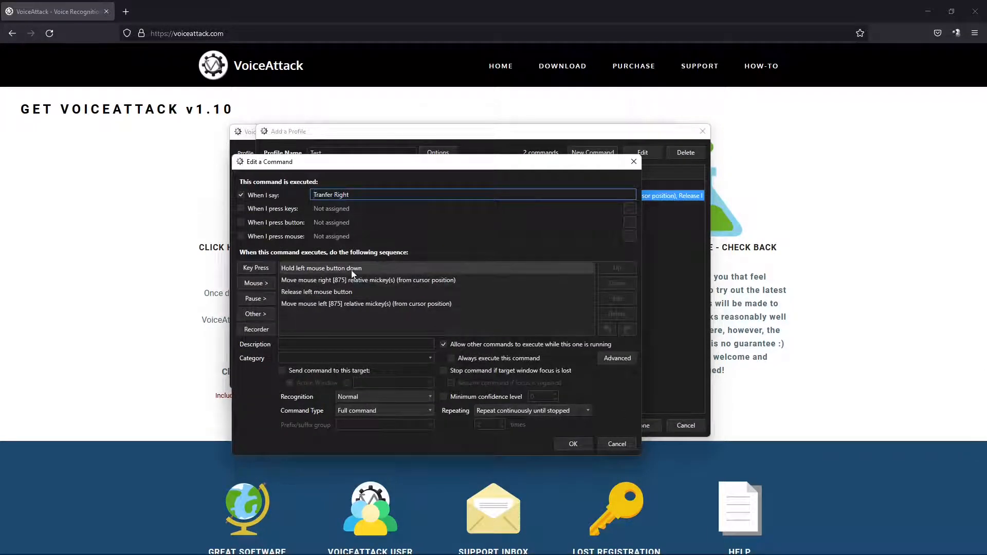
{"action": "left_click", "coordinate": [368, 280]}
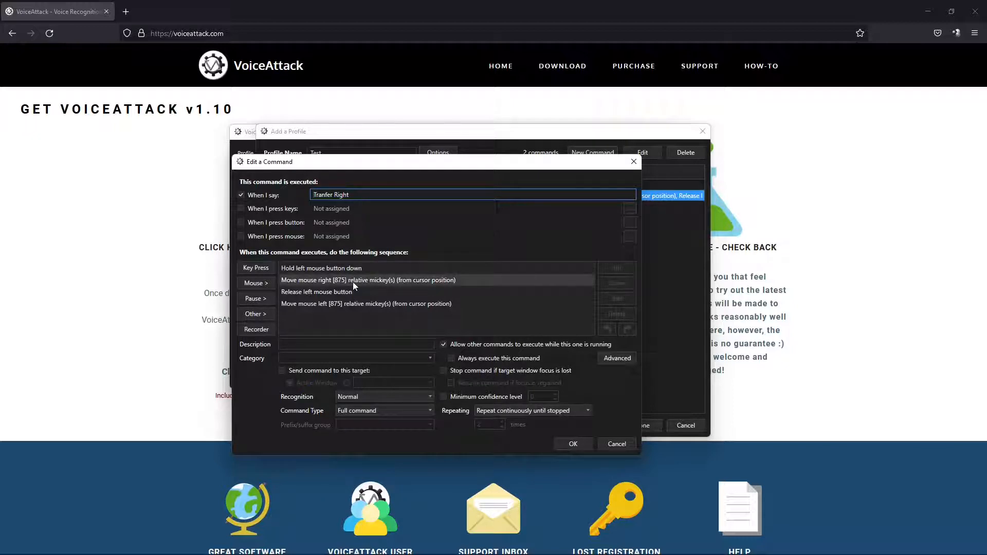
{"action": "left_click", "coordinate": [316, 291]}
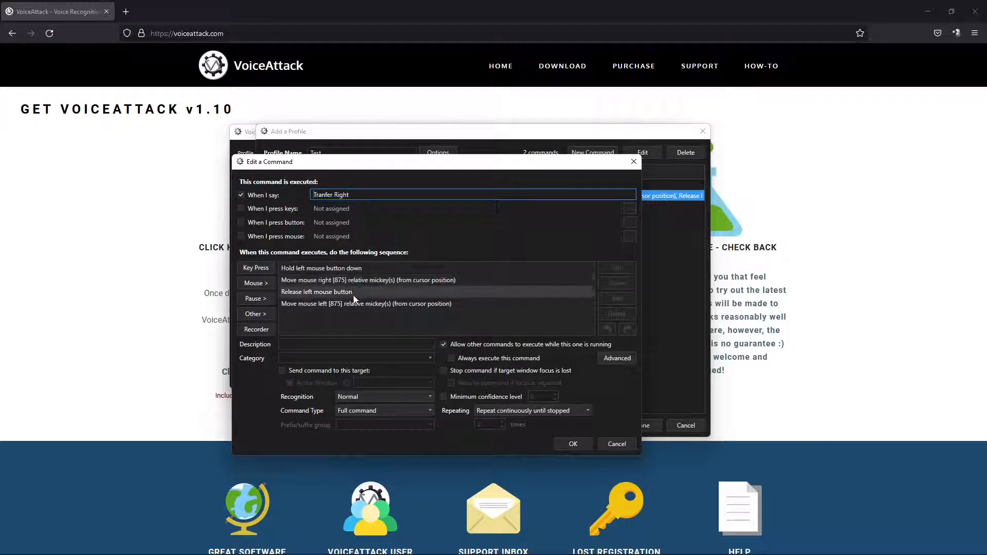
{"action": "left_click", "coordinate": [366, 304]}
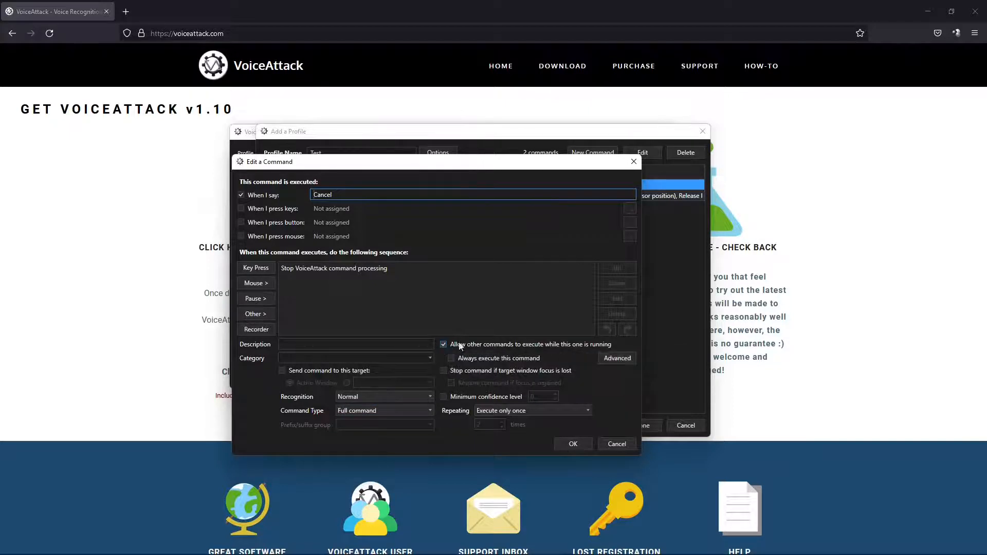
{"action": "left_click", "coordinate": [572, 444]}
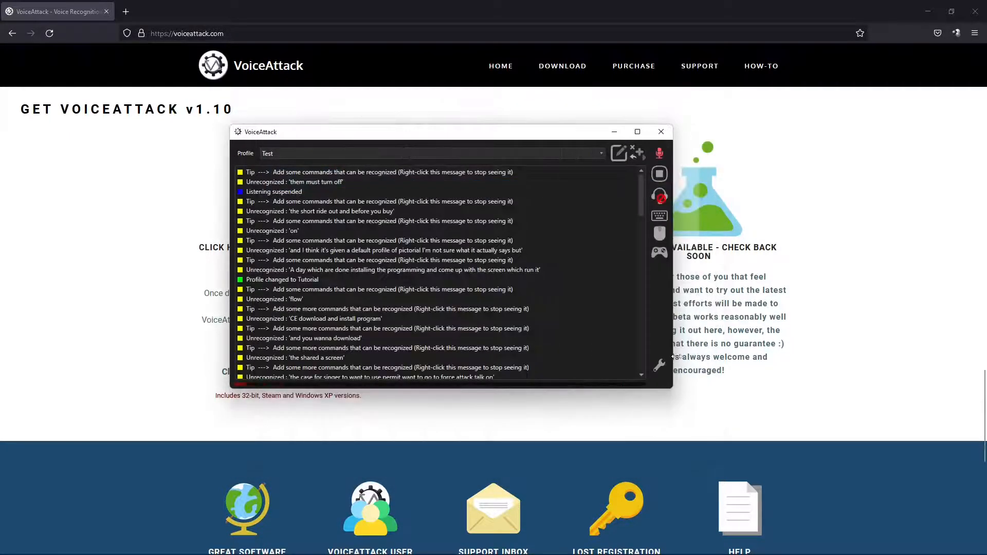
{"action": "mouse_move", "coordinate": [596, 260]}
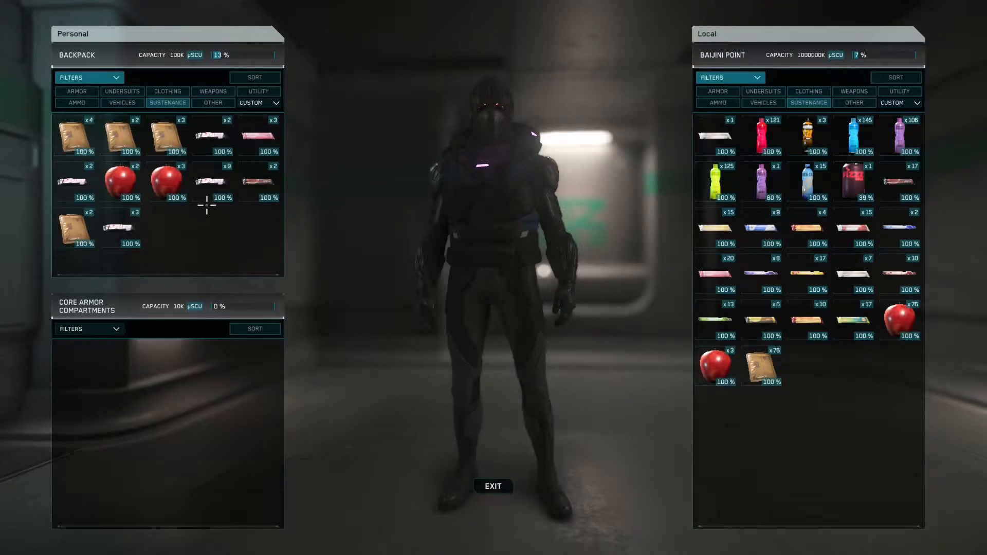
{"action": "mouse_move", "coordinate": [212, 183]}
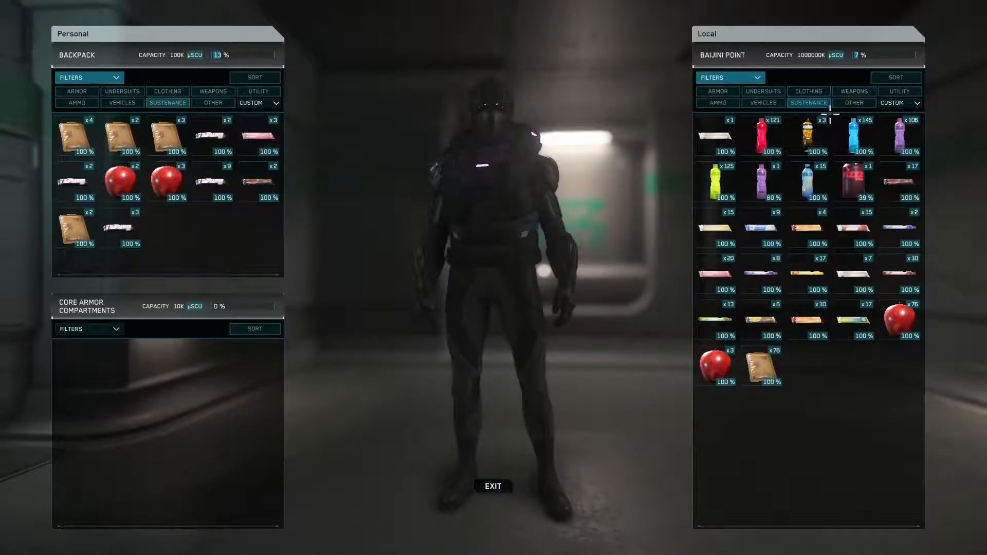
{"action": "mouse_move", "coordinate": [828, 290]}
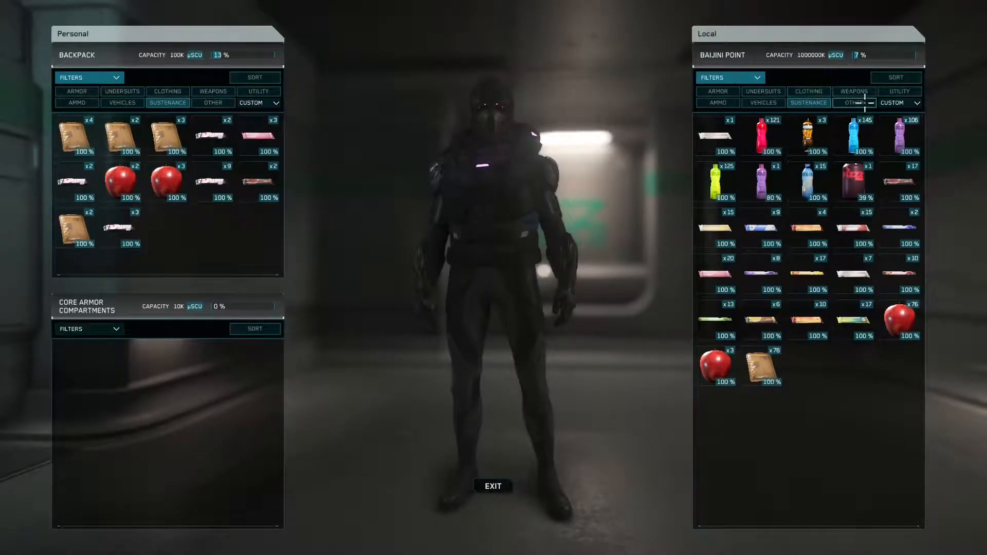
- Filter the local inventory to Clothing so it shows empty, then collapse the filter panels
{"action": "left_click", "coordinate": [808, 91]}
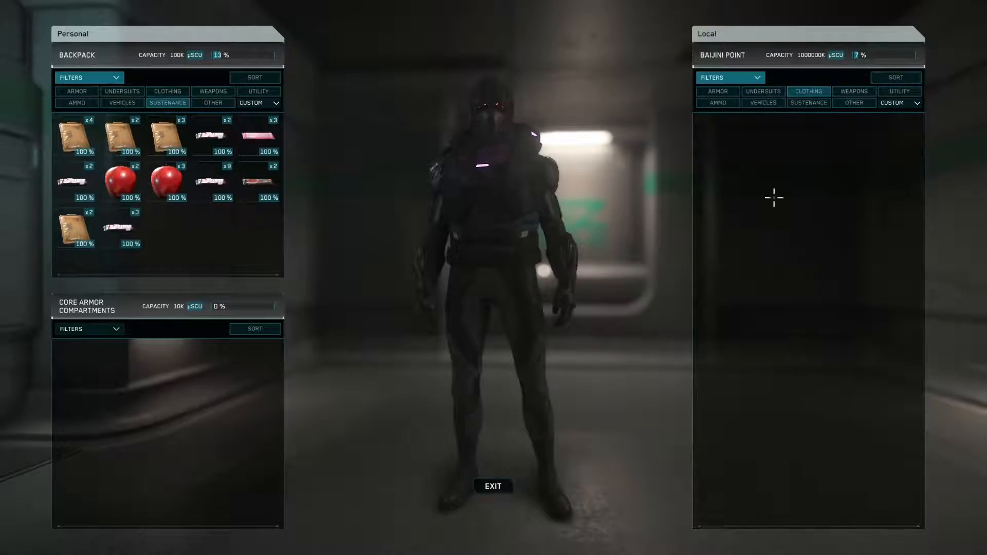
{"action": "mouse_move", "coordinate": [802, 244]}
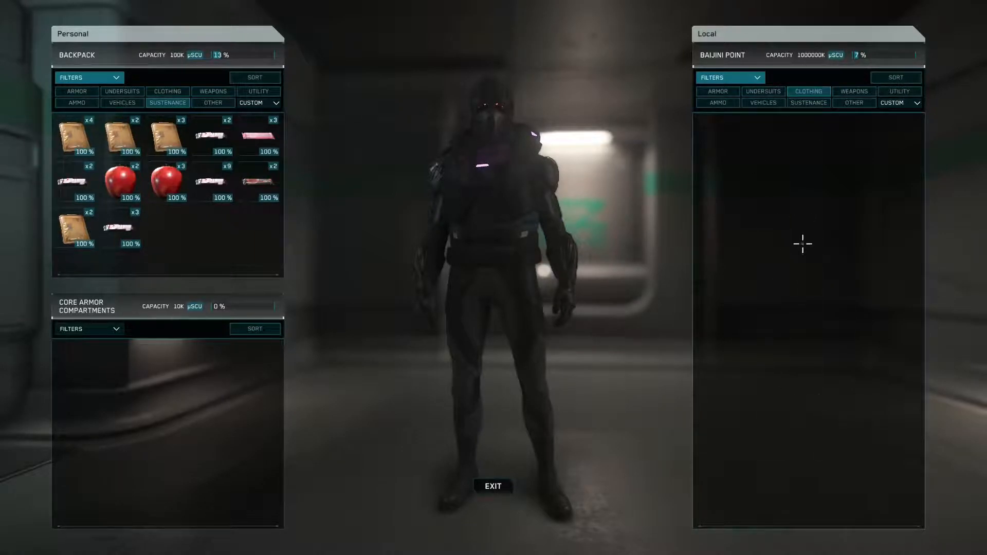
{"action": "mouse_move", "coordinate": [622, 204]}
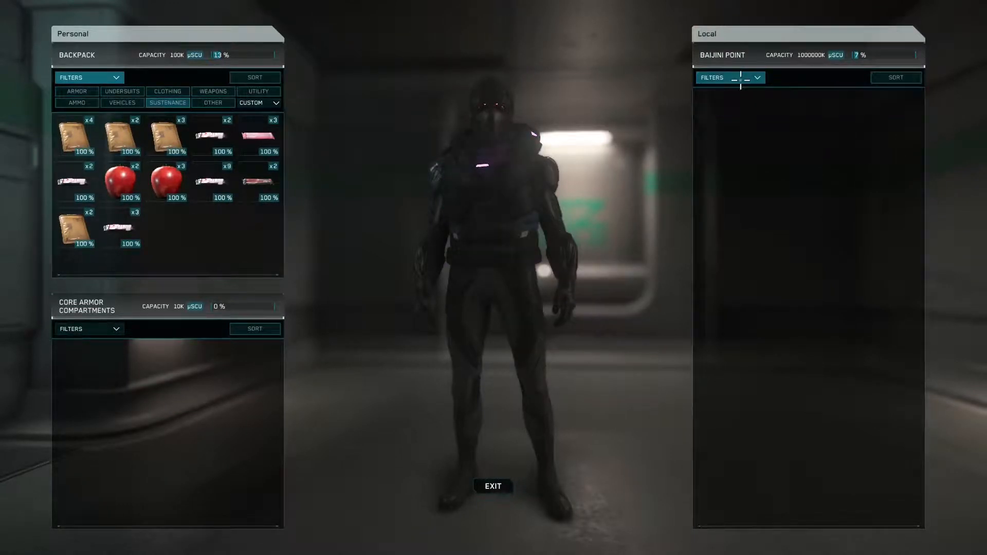
{"action": "left_click", "coordinate": [728, 77]}
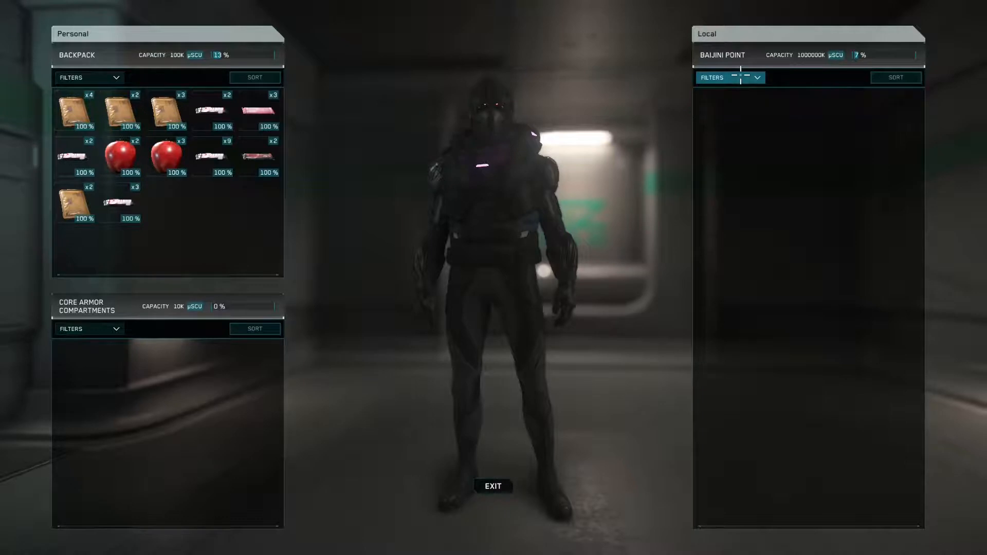
{"action": "mouse_move", "coordinate": [77, 112]}
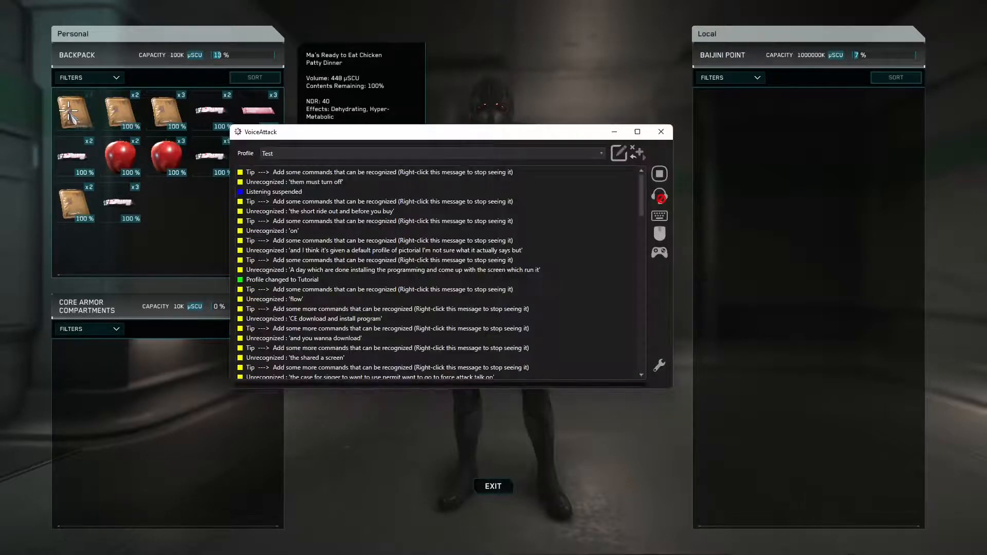
- Review the Test profile's Cancel and Transfer Right commands in the Edit Profile list
{"action": "left_click", "coordinate": [636, 153]}
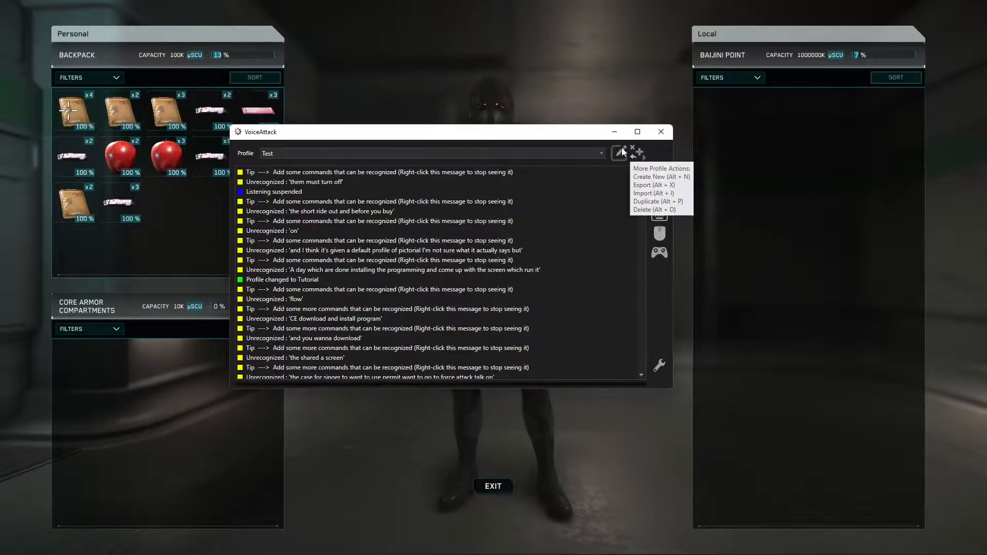
{"action": "left_click", "coordinate": [619, 153]}
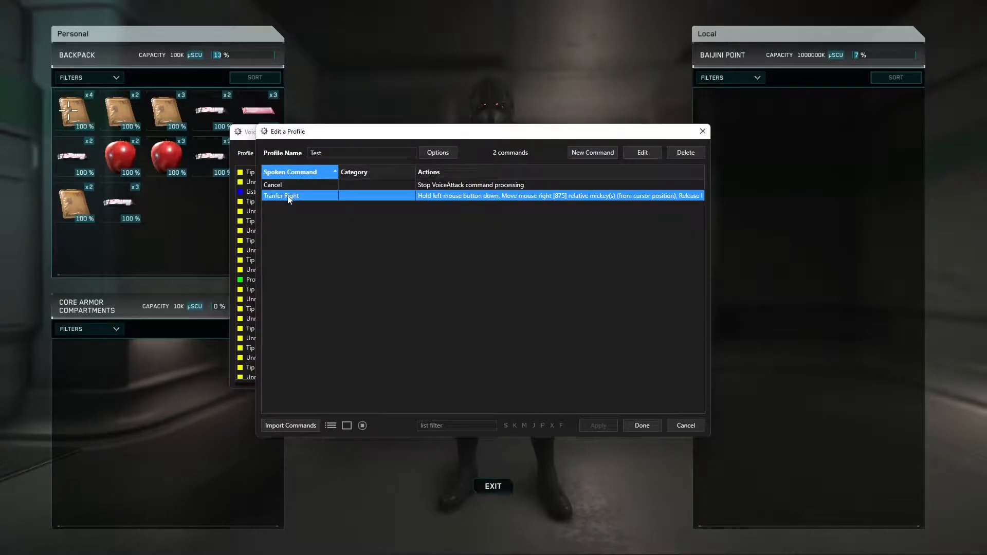
{"action": "left_click", "coordinate": [641, 152]}
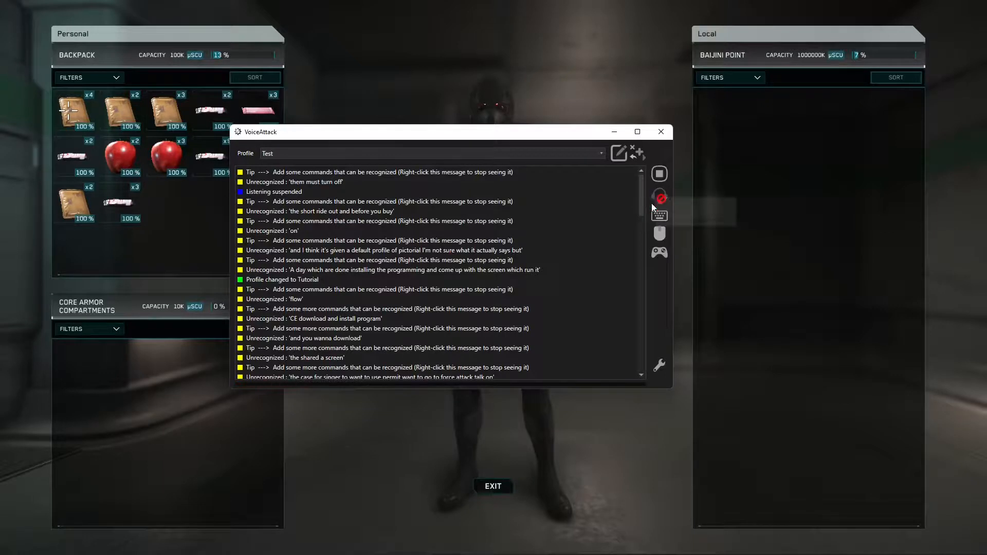
{"action": "mouse_move", "coordinate": [660, 197]}
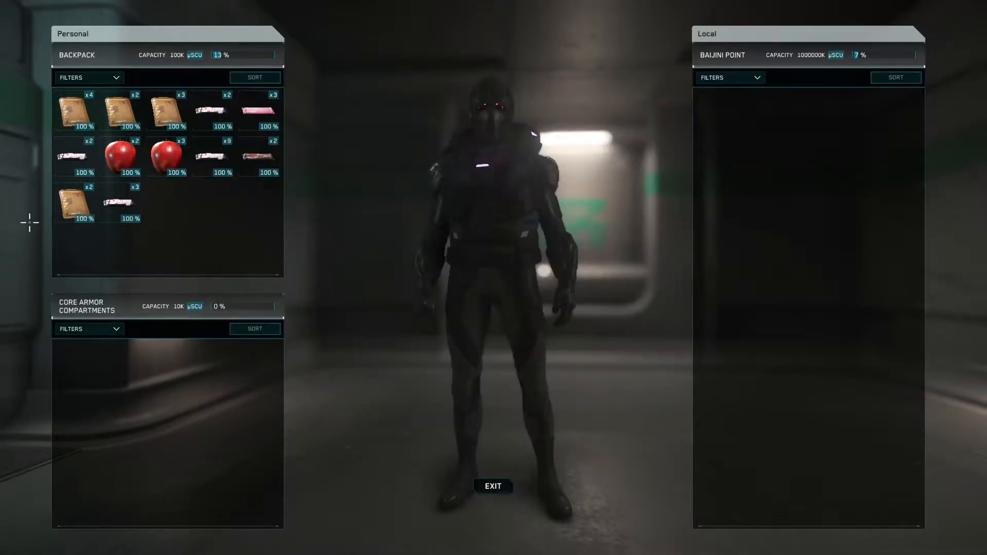
{"action": "mouse_move", "coordinate": [74, 110]}
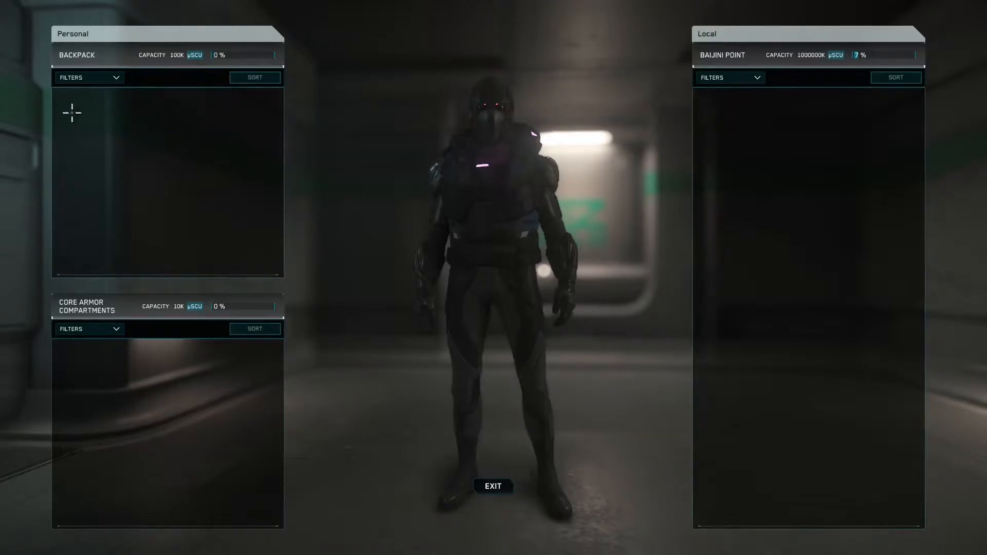
{"action": "mouse_move", "coordinate": [162, 113]}
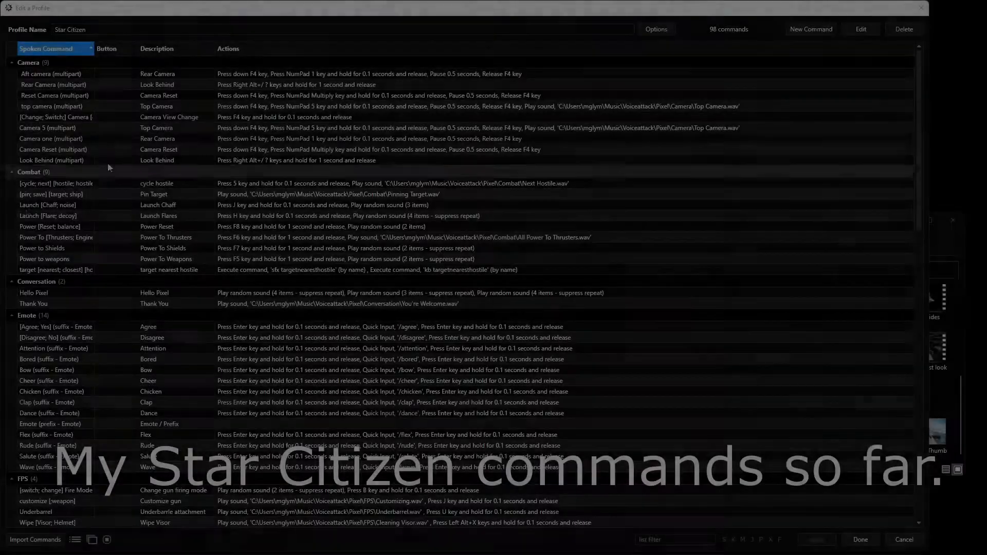
{"action": "scroll", "scroll_direction": "down", "scroll_amount": 3}
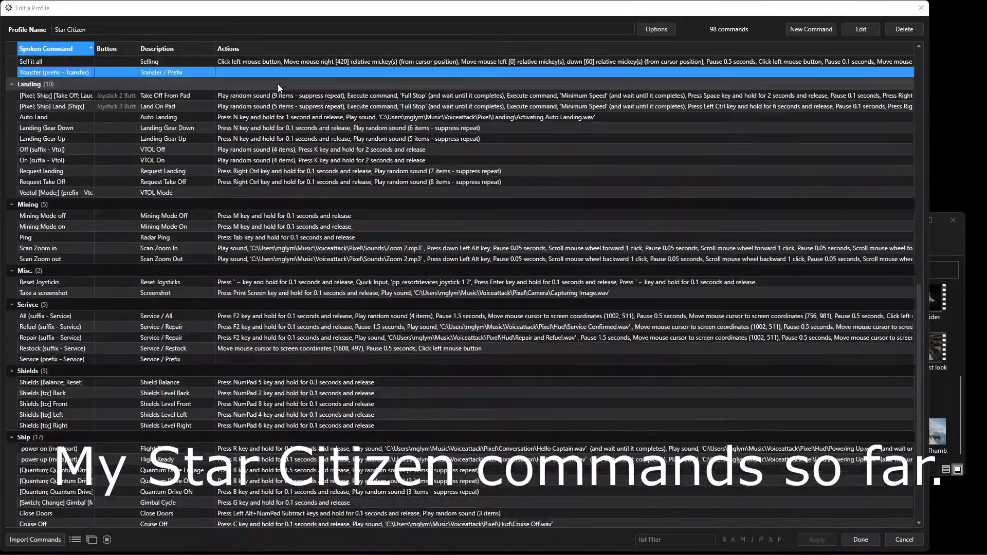
{"action": "scroll", "scroll_direction": "down", "scroll_amount": 3}
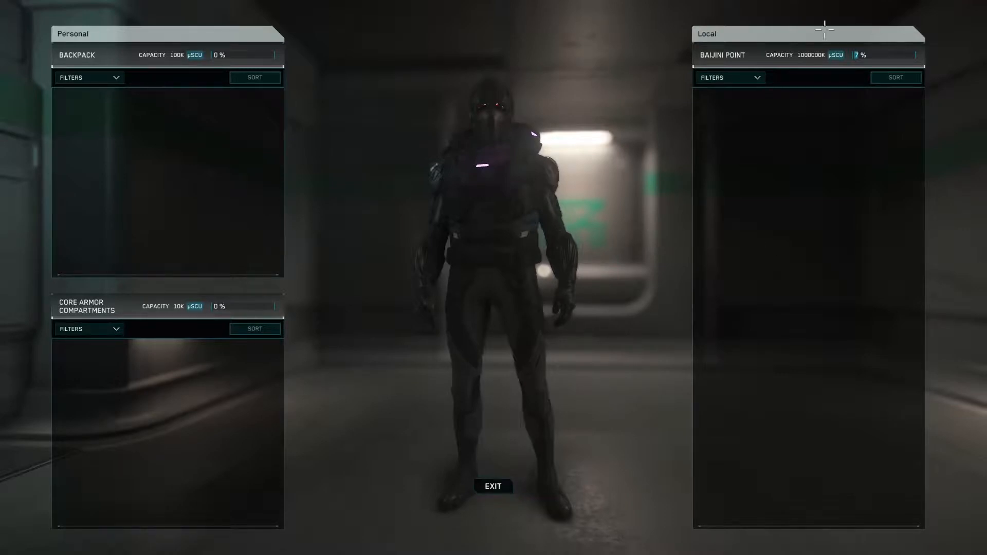
- Filter local inventory to Sustenance to see the transferred food, then exit the inventory
{"action": "left_click", "coordinate": [728, 77]}
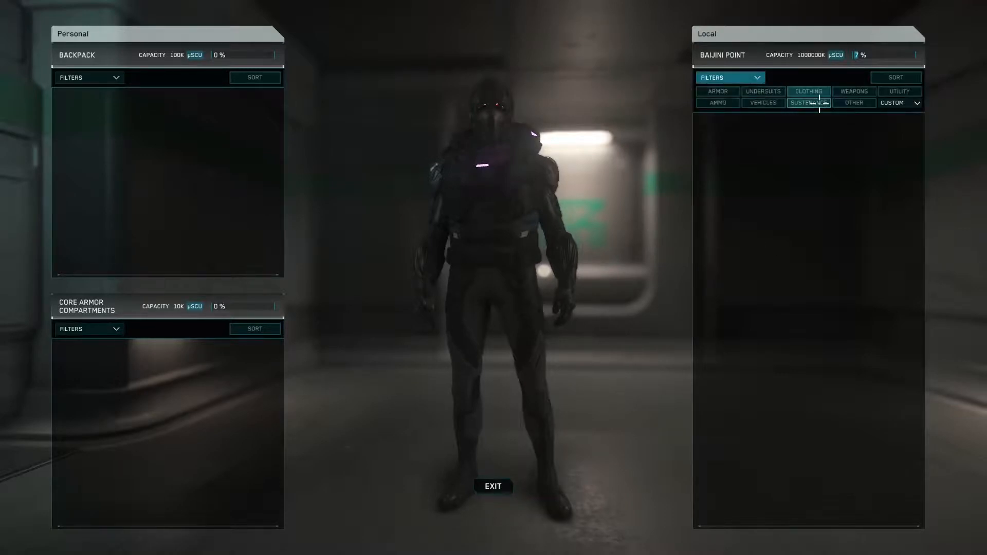
{"action": "left_click", "coordinate": [808, 103]}
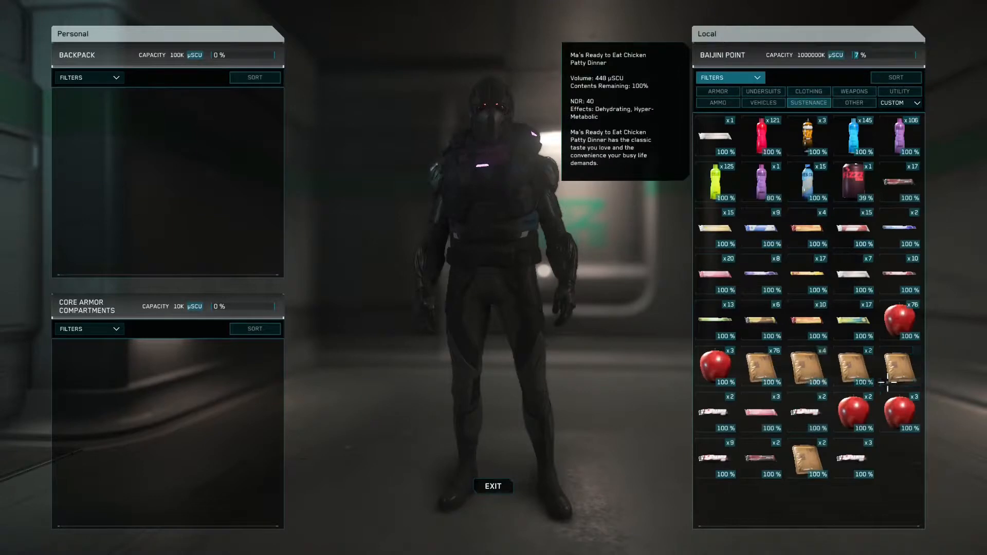
{"action": "mouse_move", "coordinate": [898, 410]}
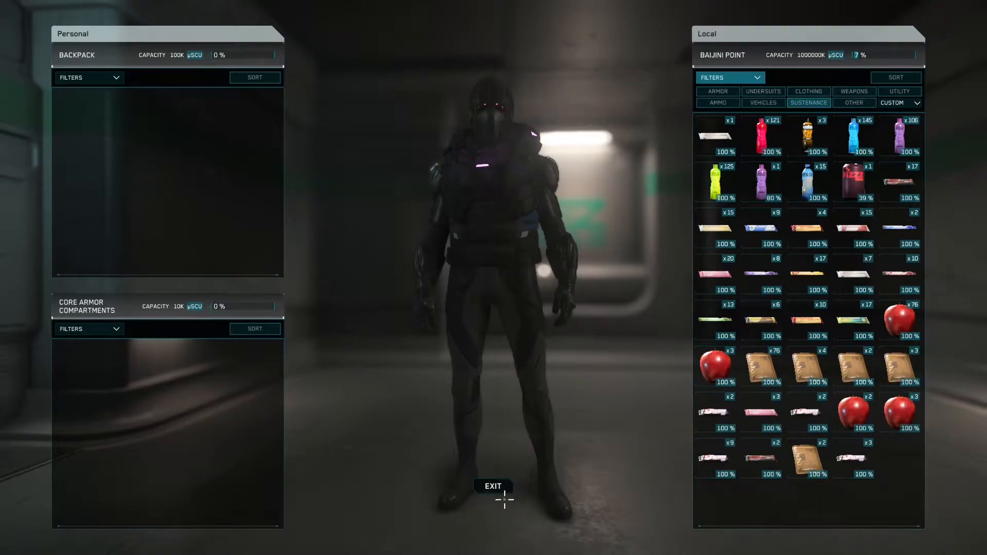
{"action": "left_click", "coordinate": [492, 487]}
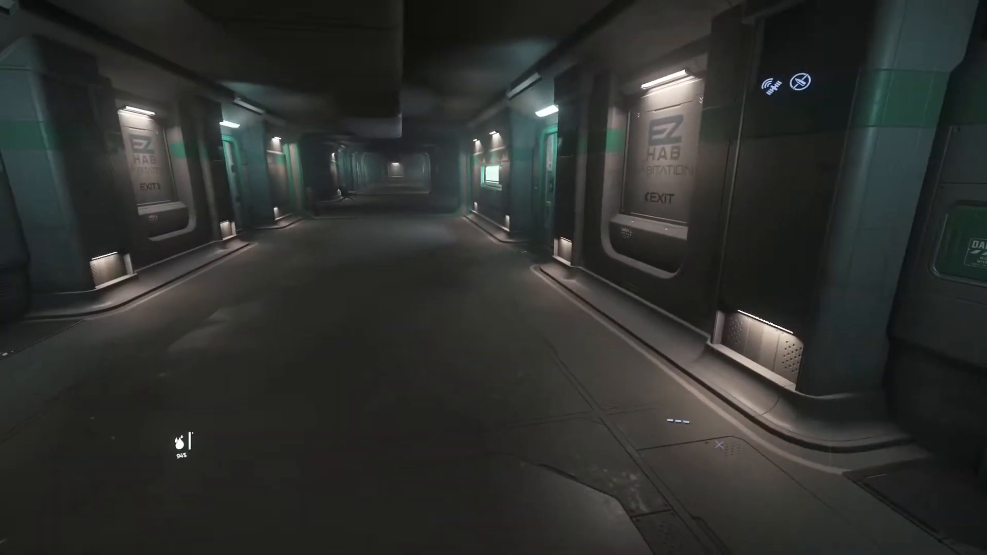